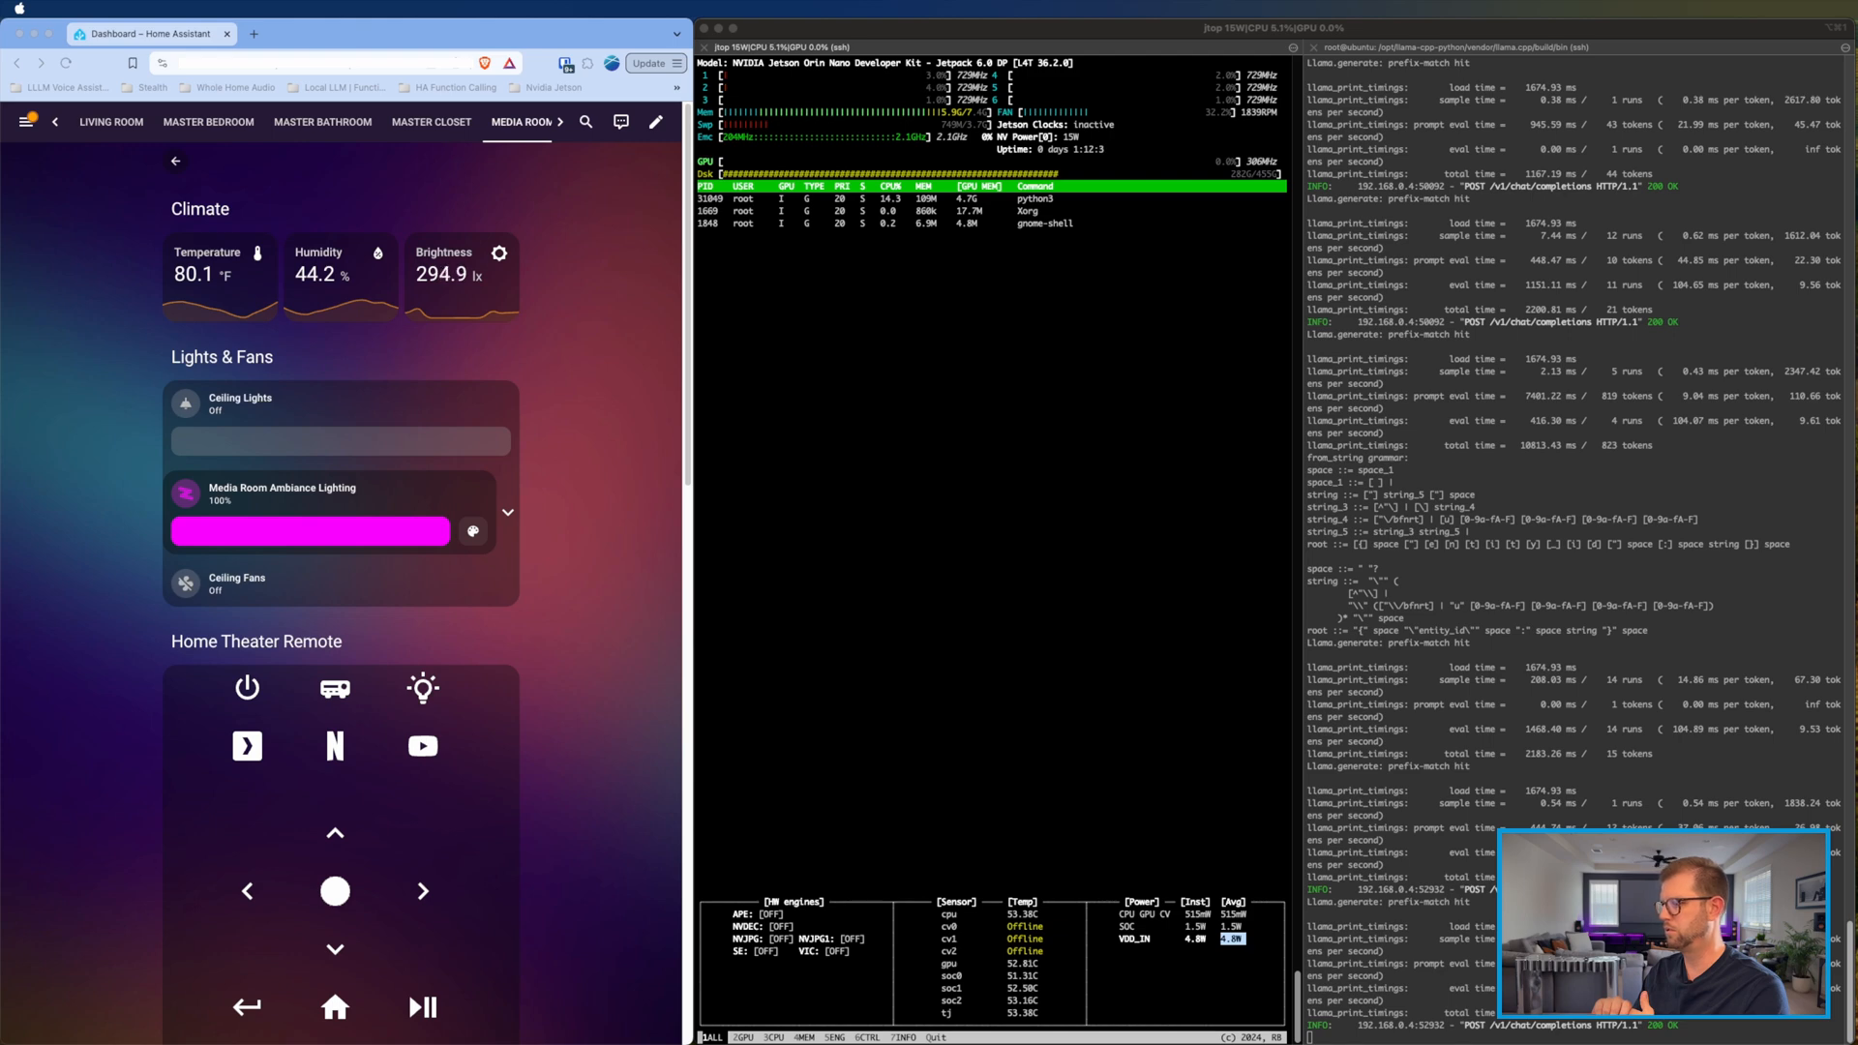
Step: Scroll down the NVIDIA Jetson modules technical specifications comparison
scroll("down", 3)
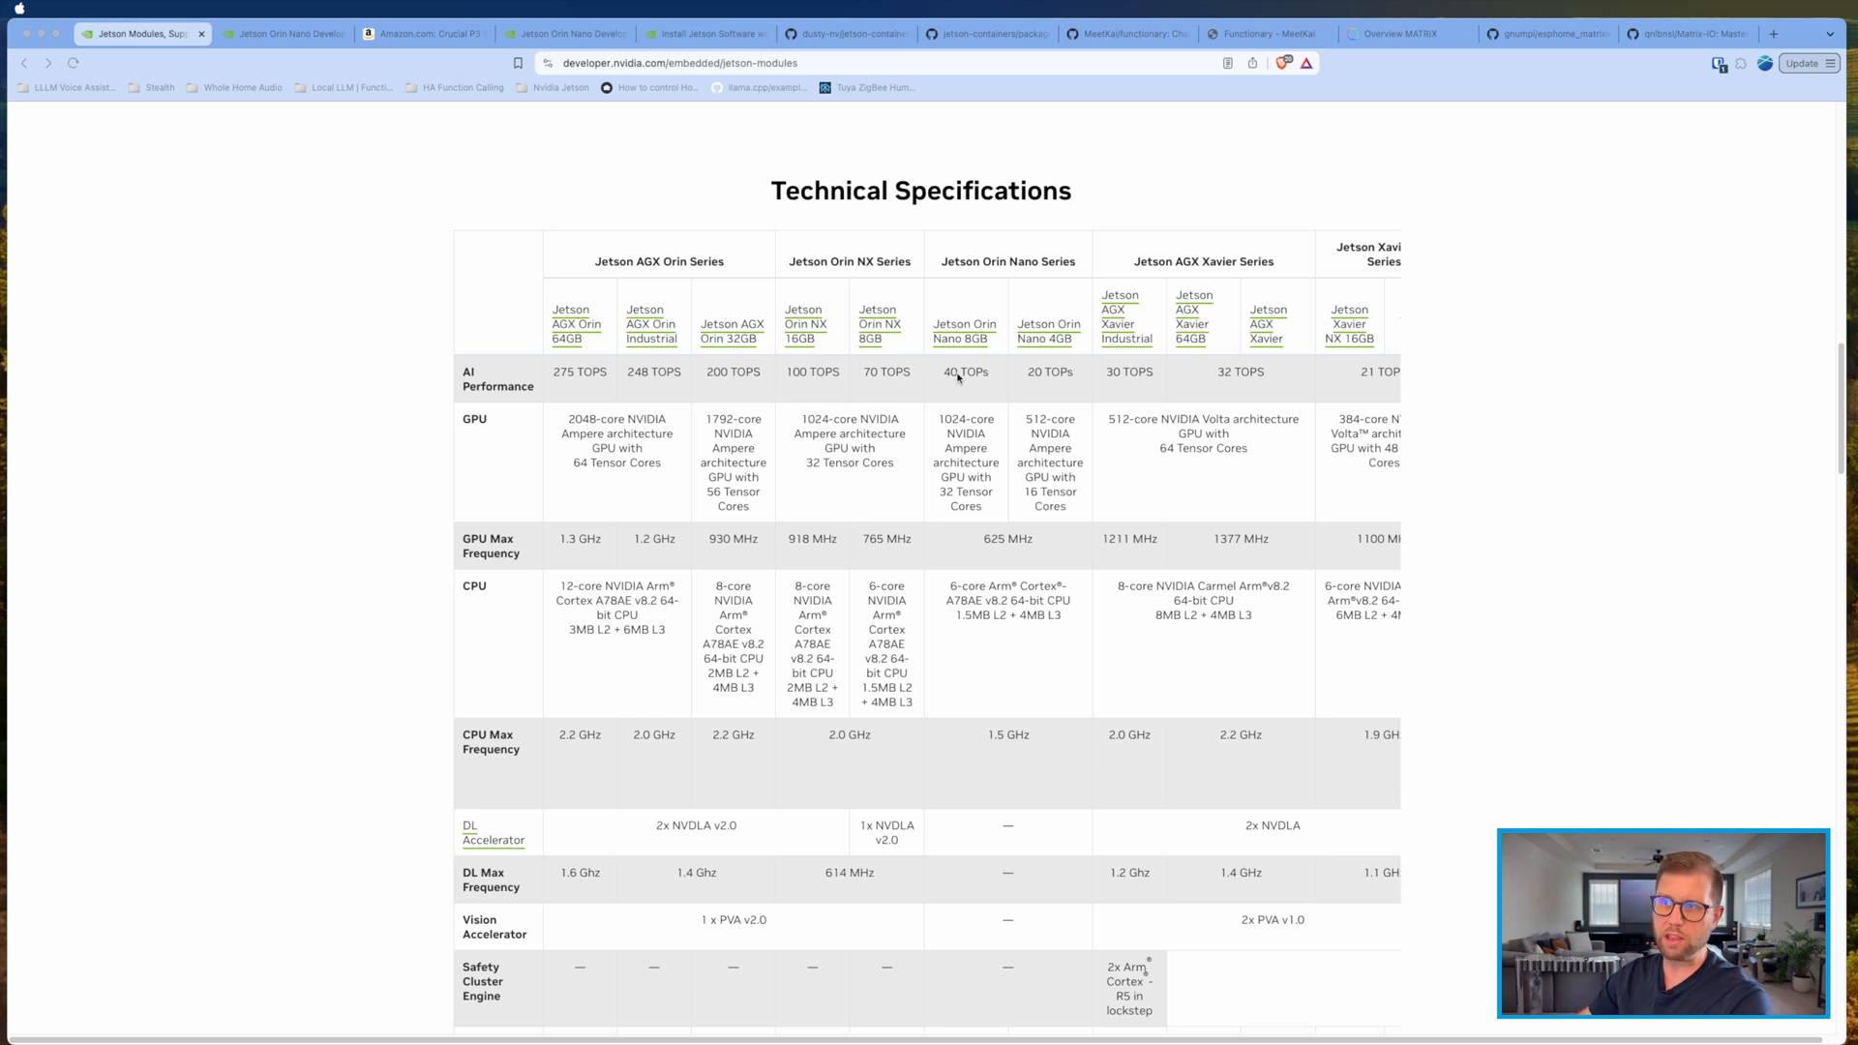
mouse_move(614, 368)
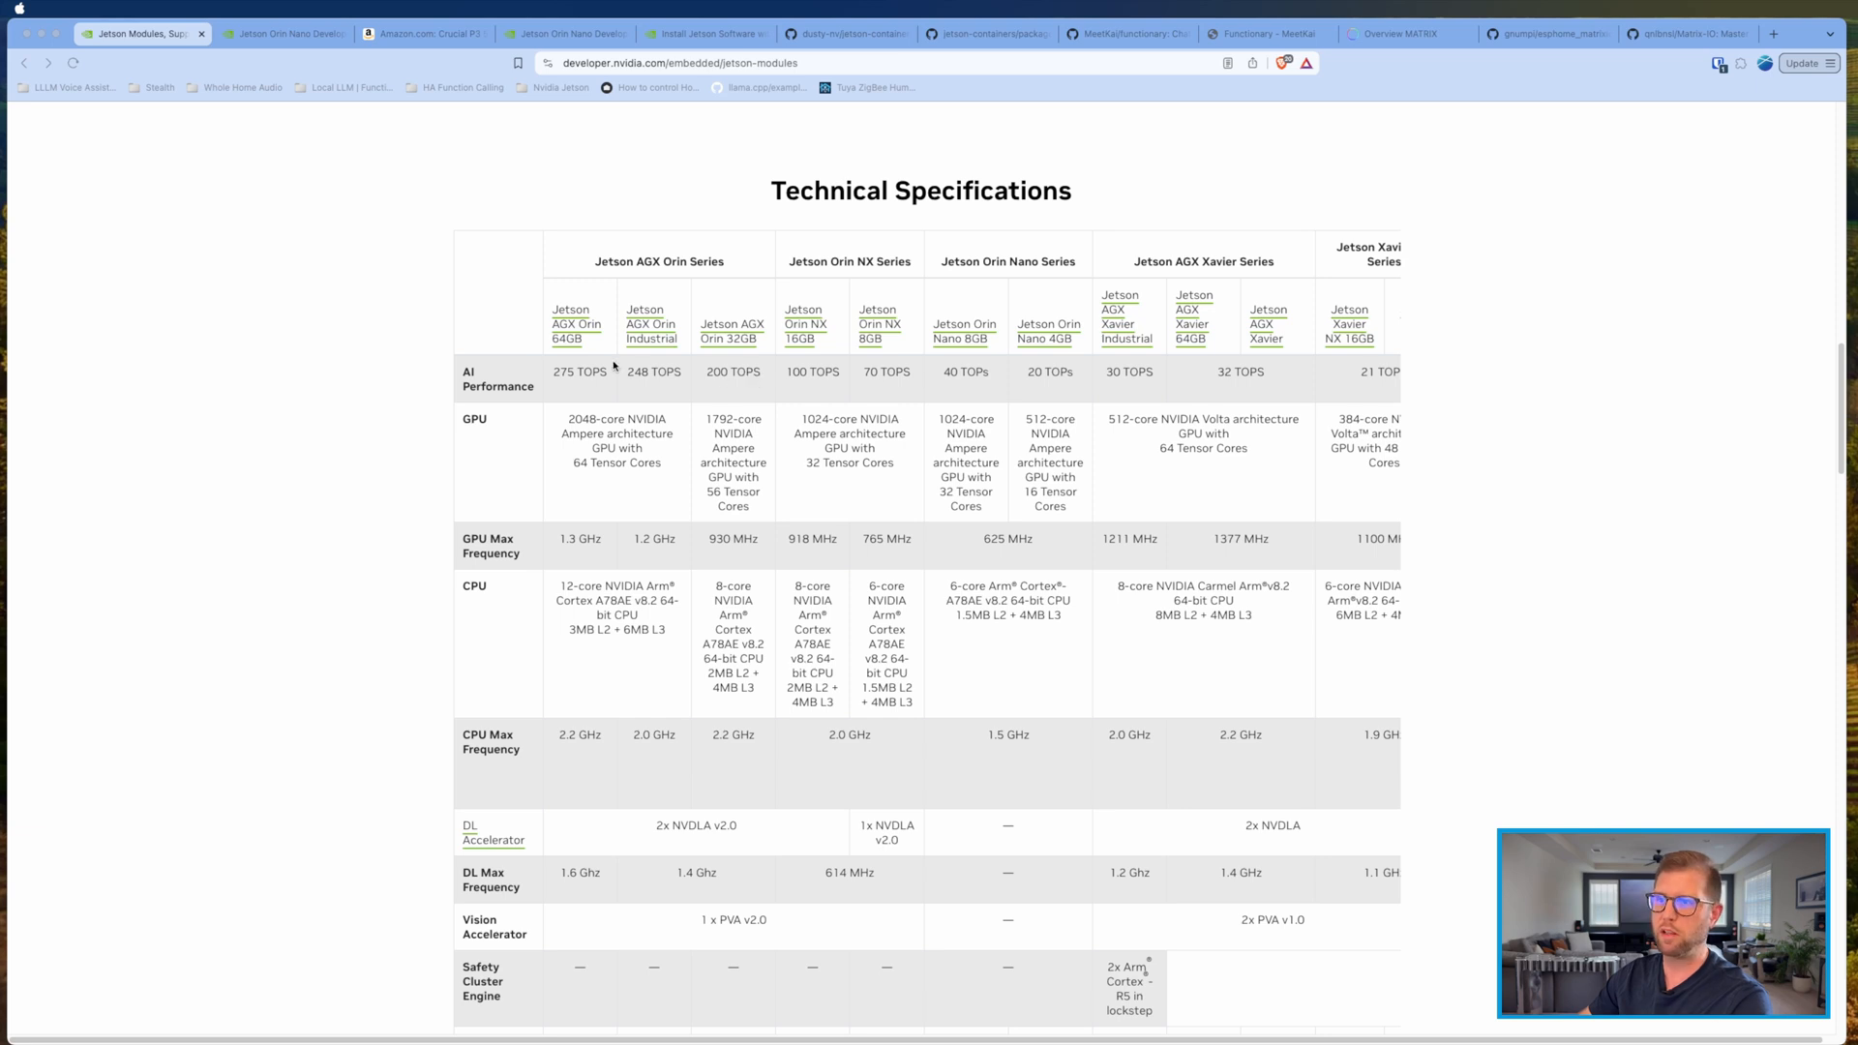
Step: Visit the Orin Nano setup guide, the Crucial P3 SSD listing, then the dusty-nv jetson-containers repository
left_click(283, 33)
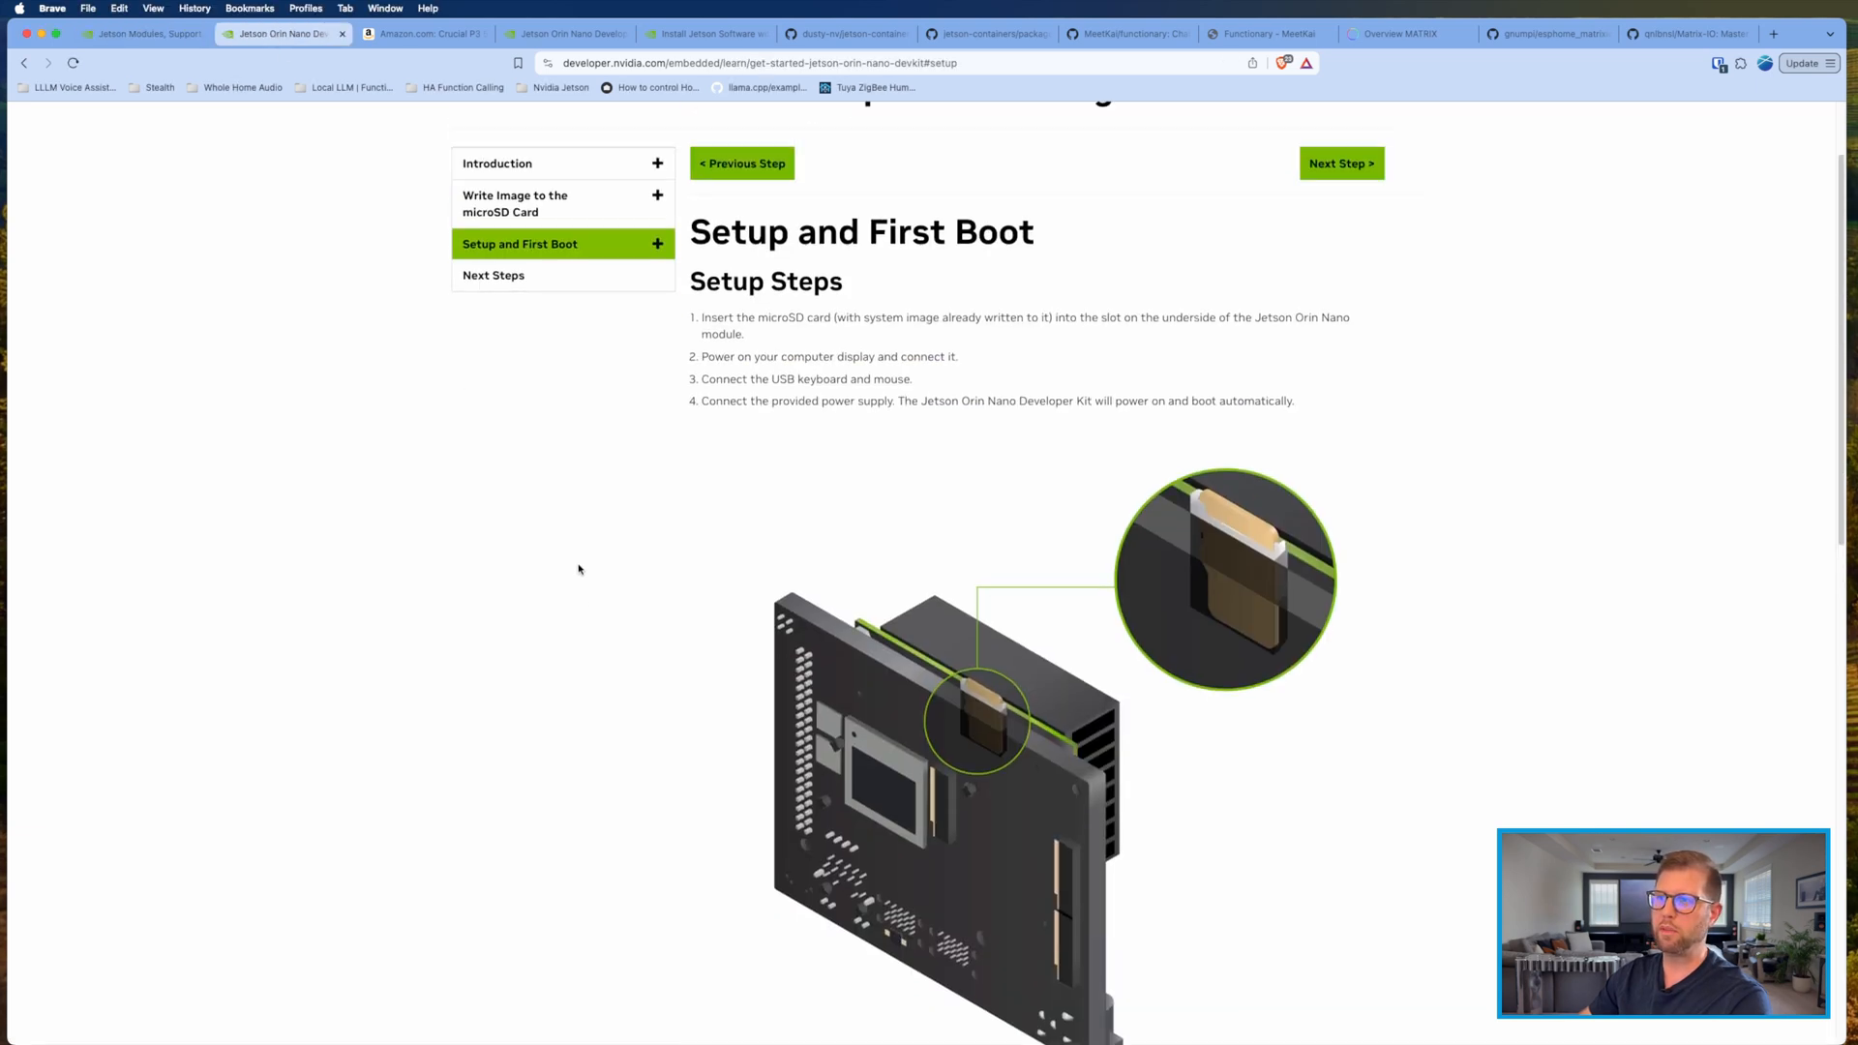
scroll("up", 3)
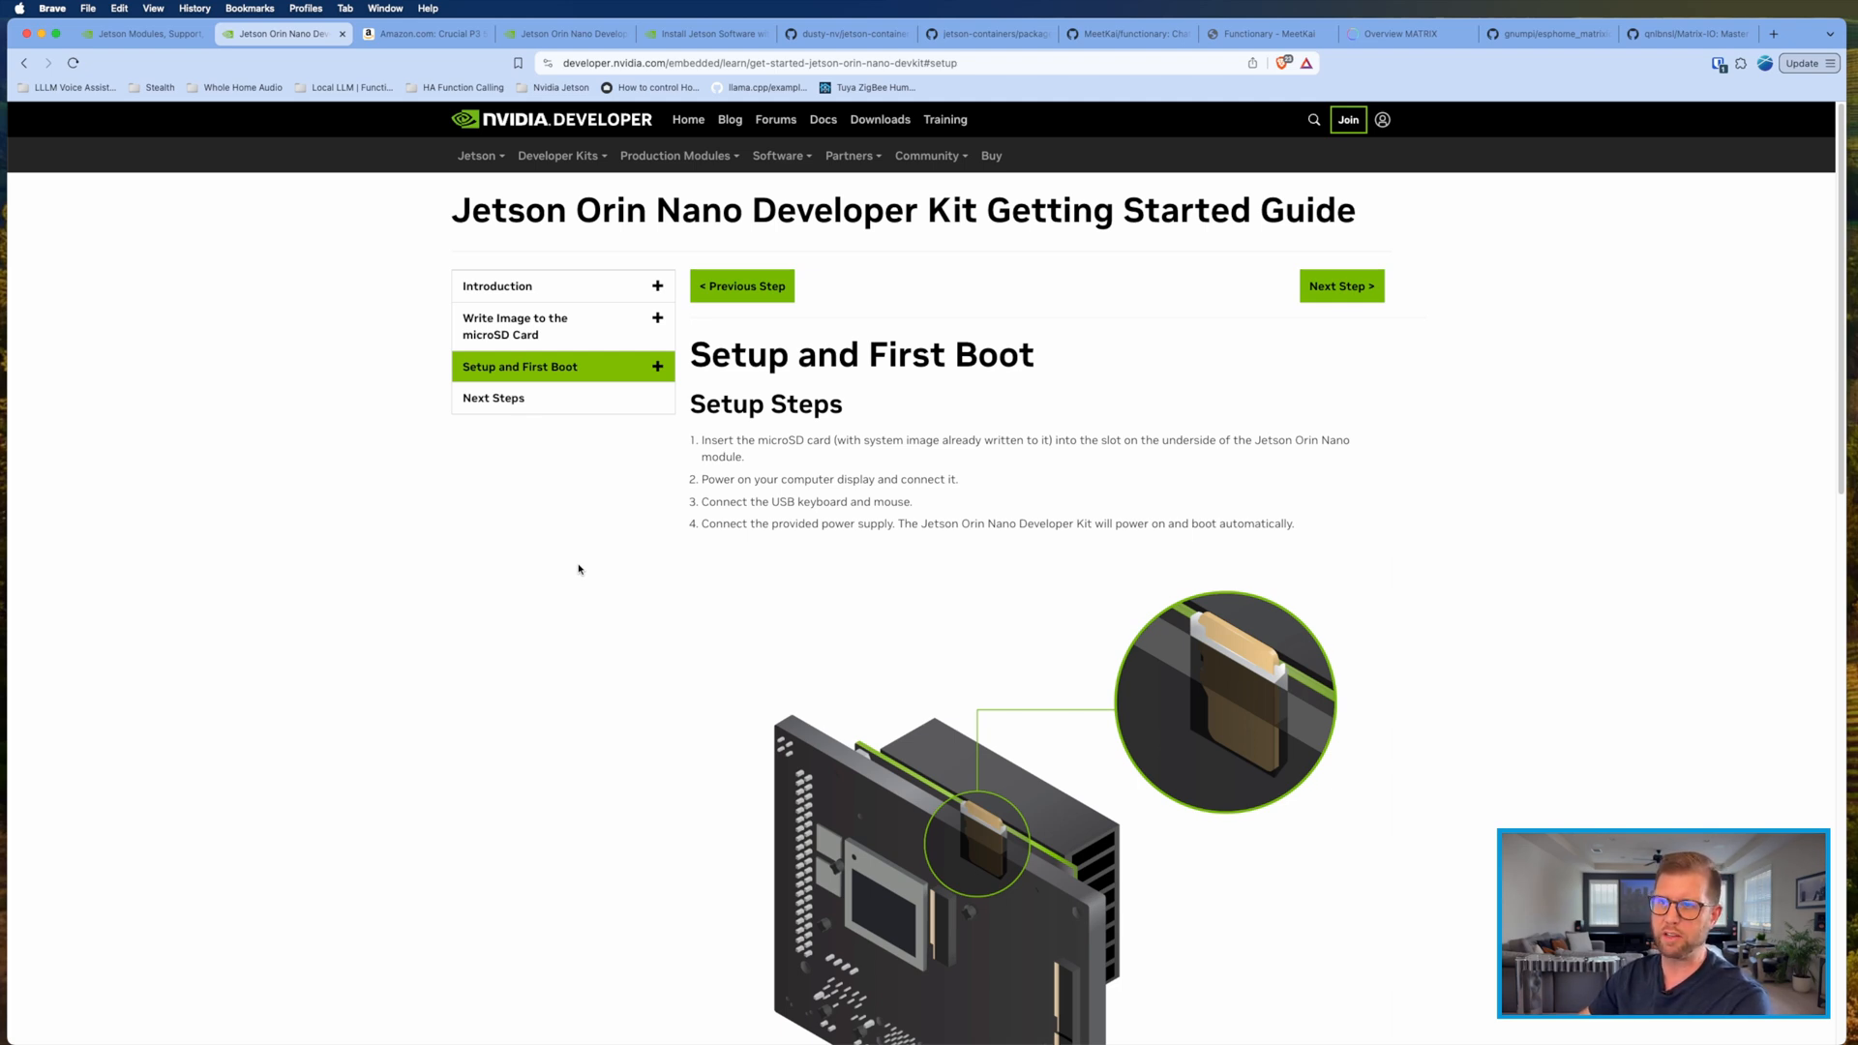
left_click(424, 33)
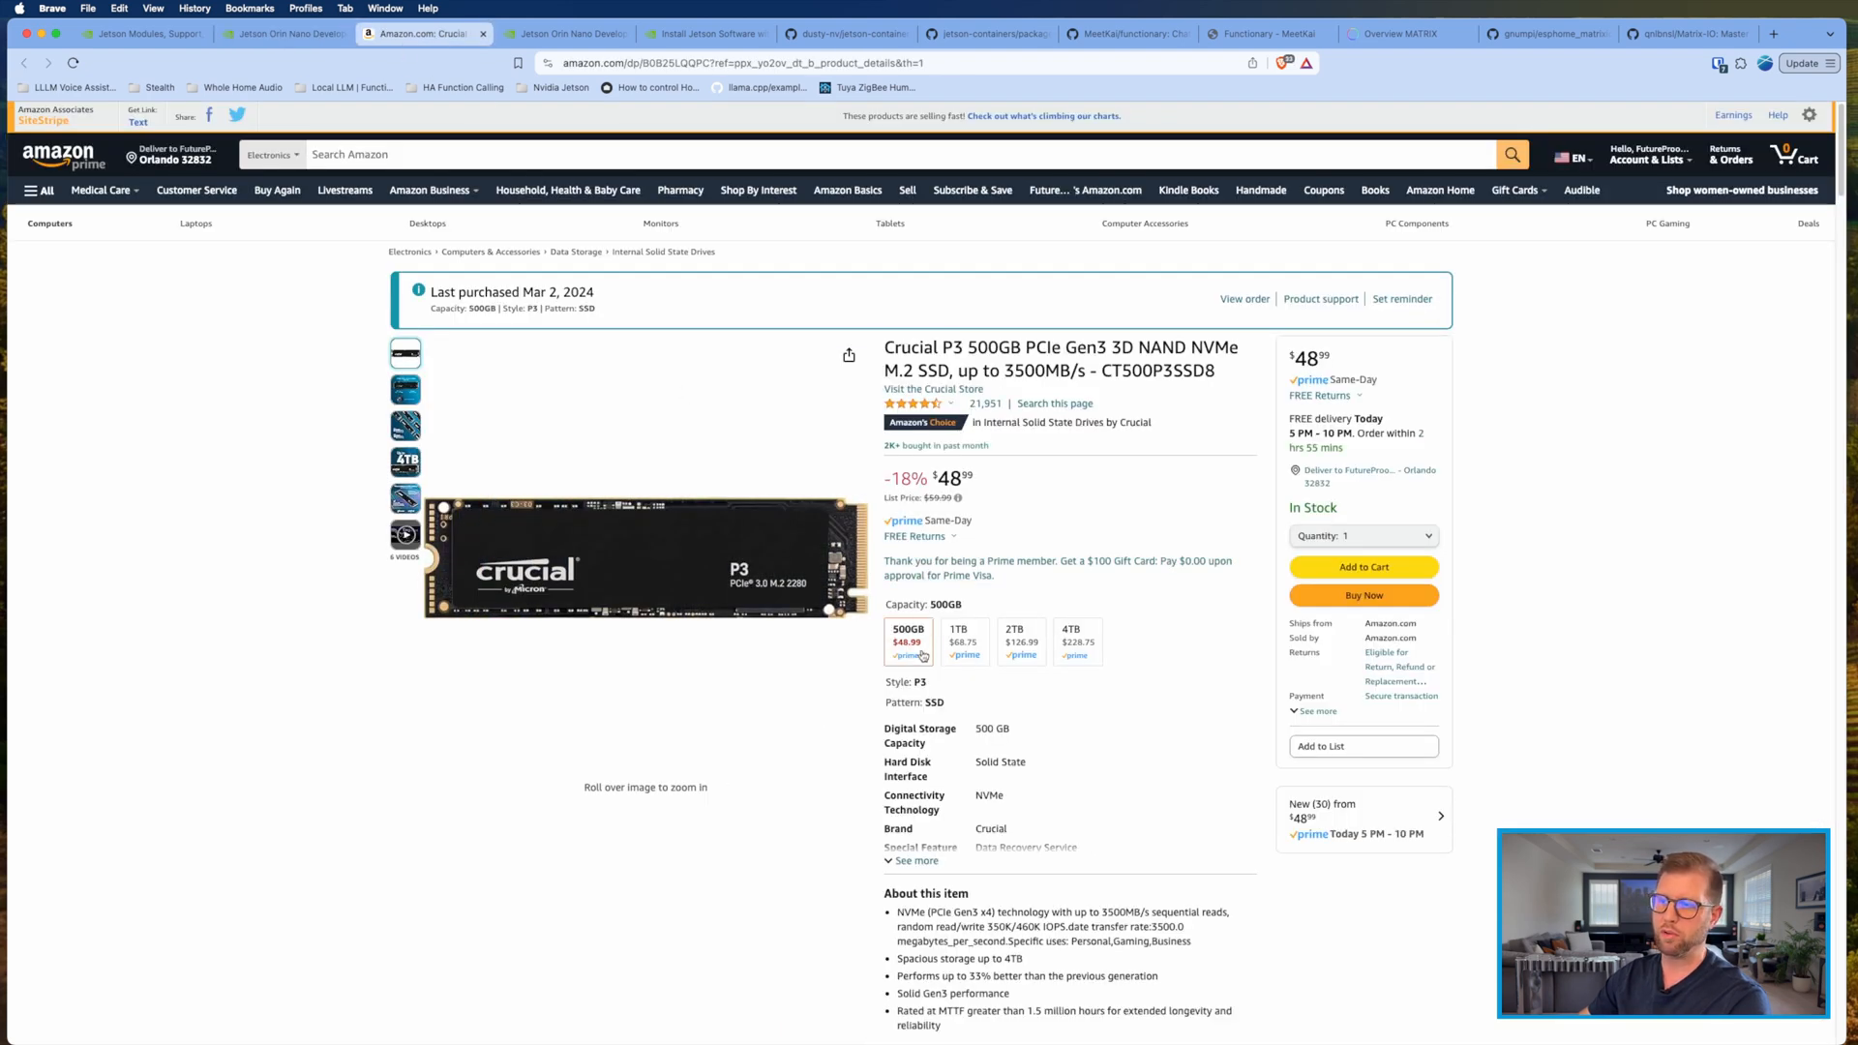
mouse_move(910, 640)
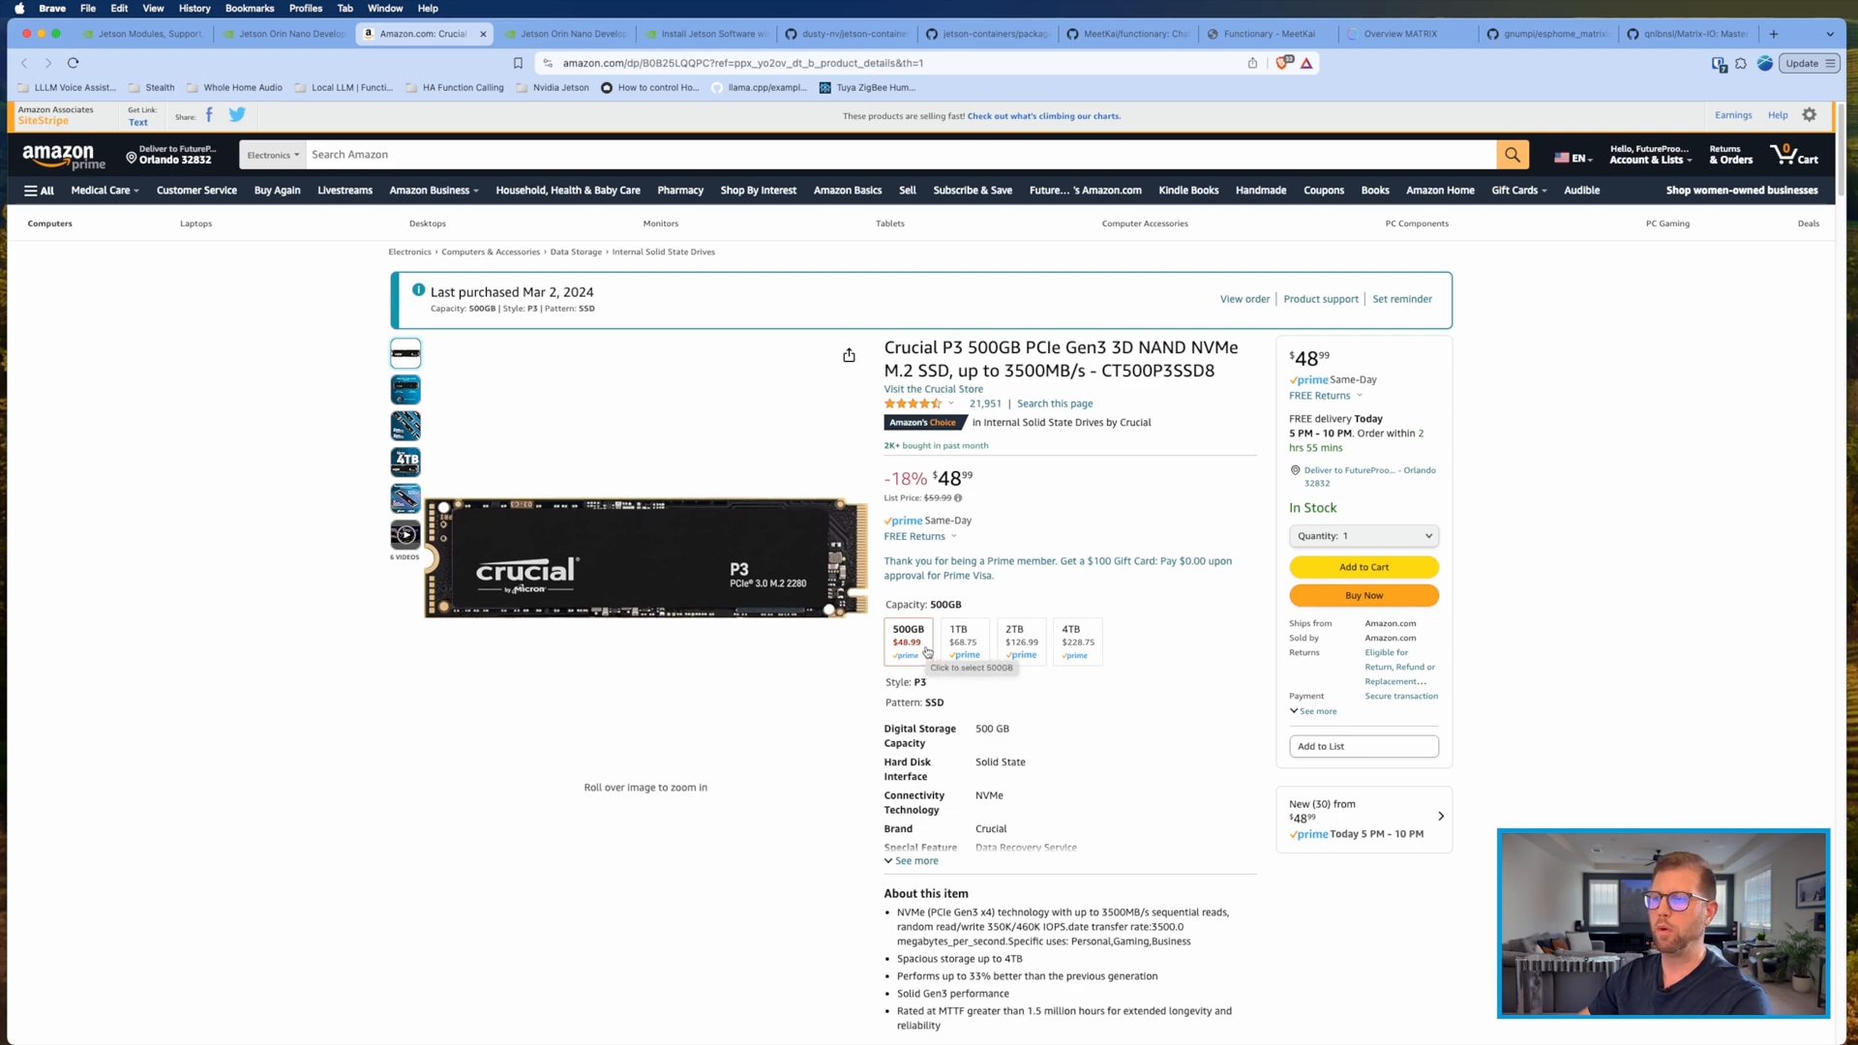
mouse_move(648, 136)
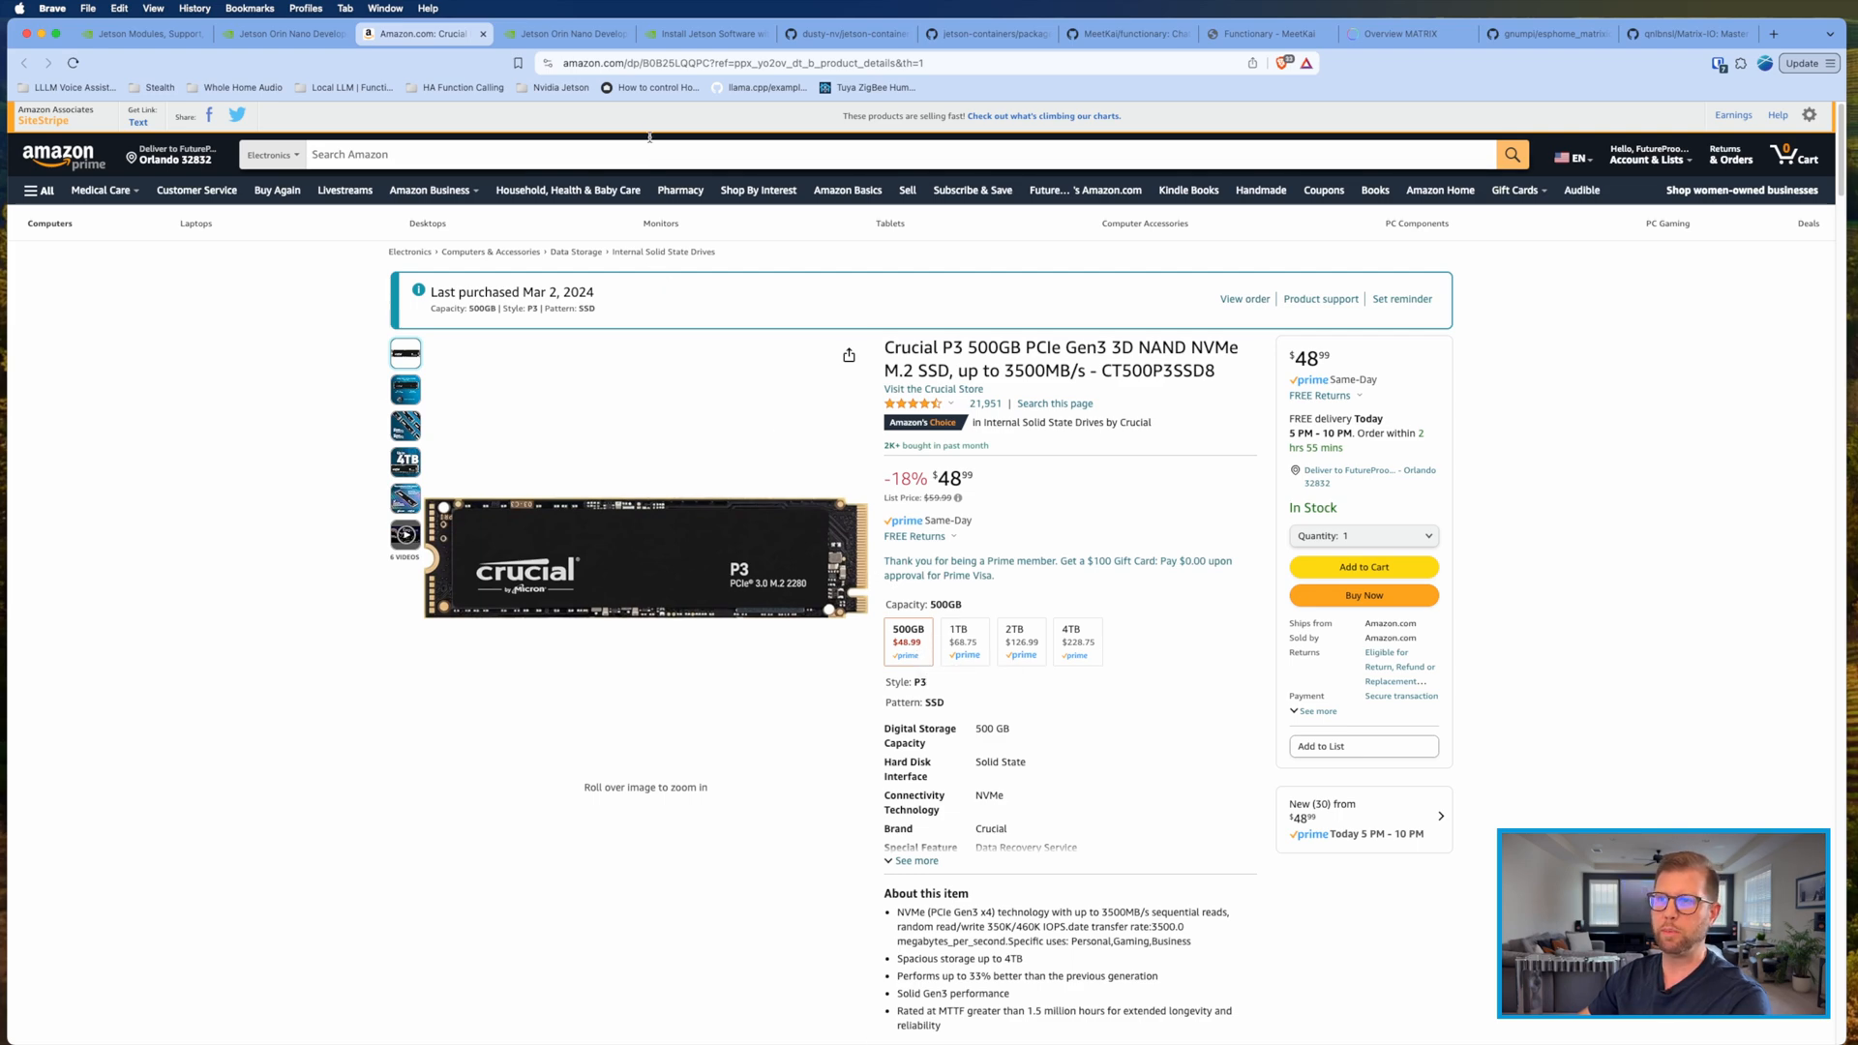
left_click(845, 33)
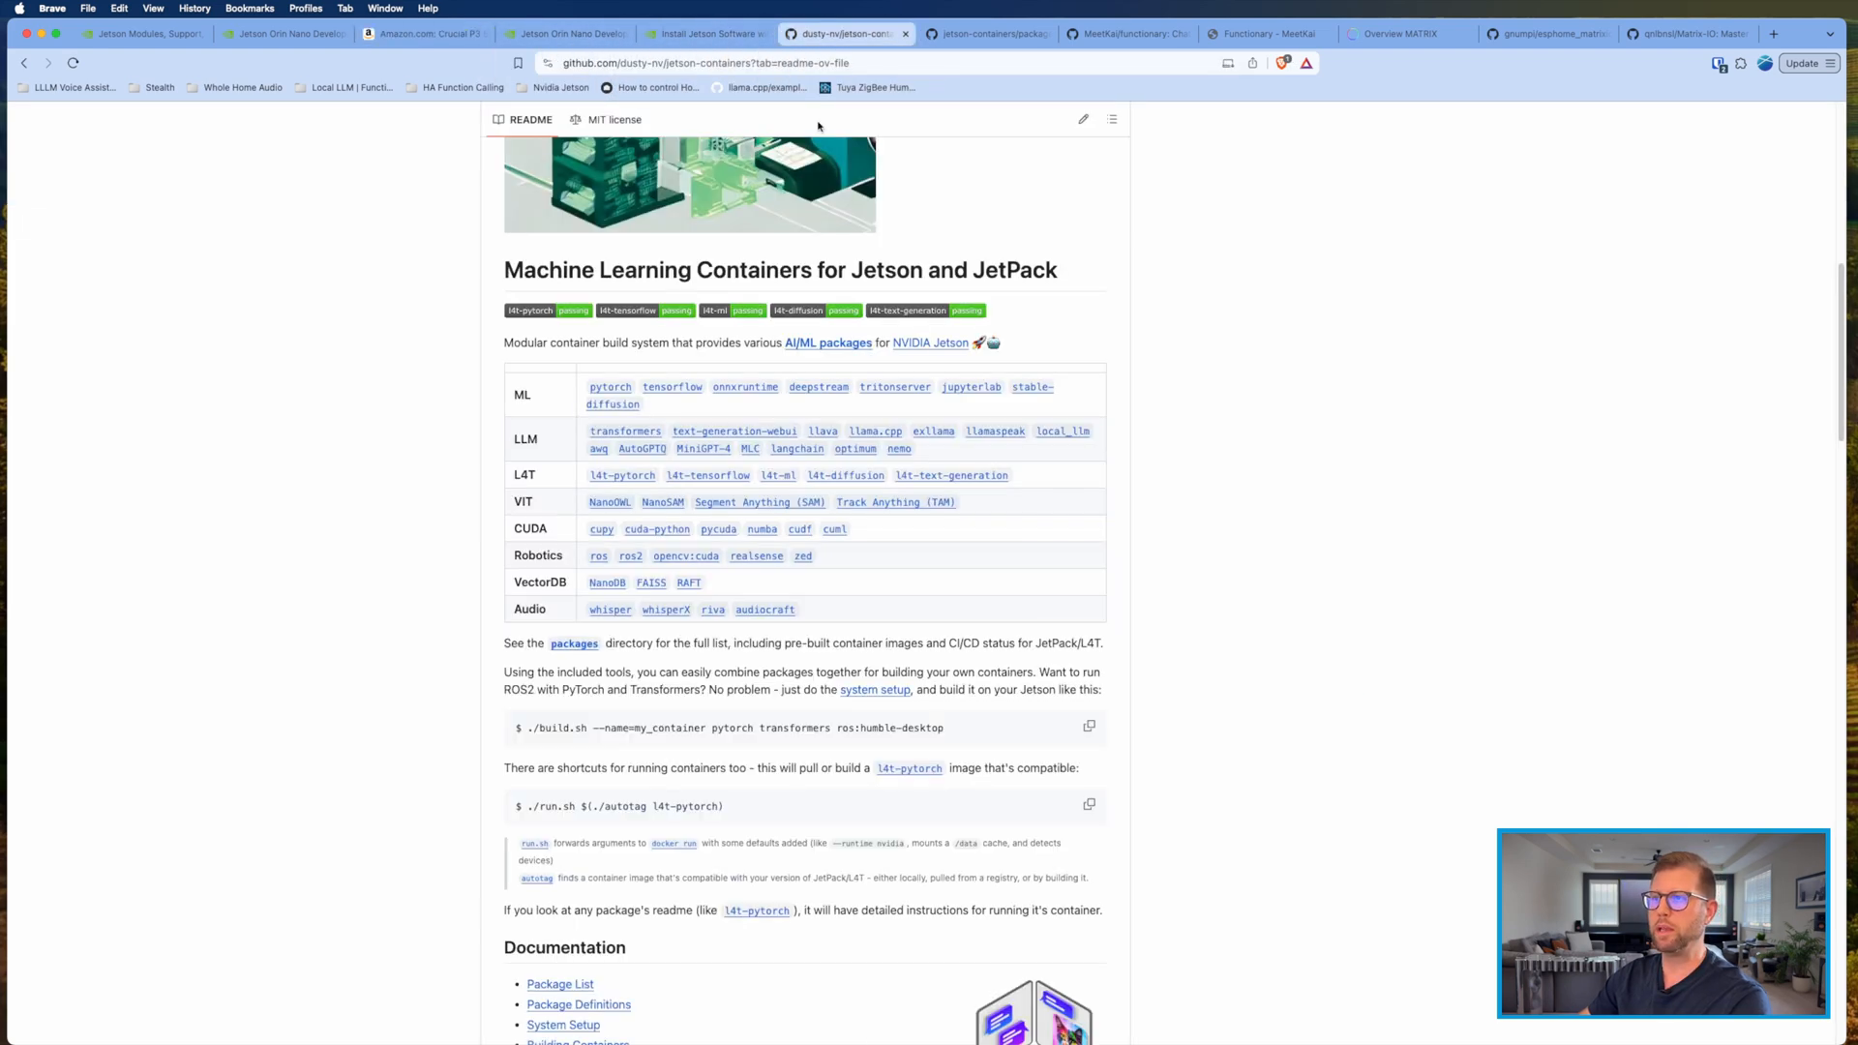
Step: Skim the jetson-containers README, view the llama_cpp package docs, then go to MeetKai's functionary repository
scroll("up", 3)
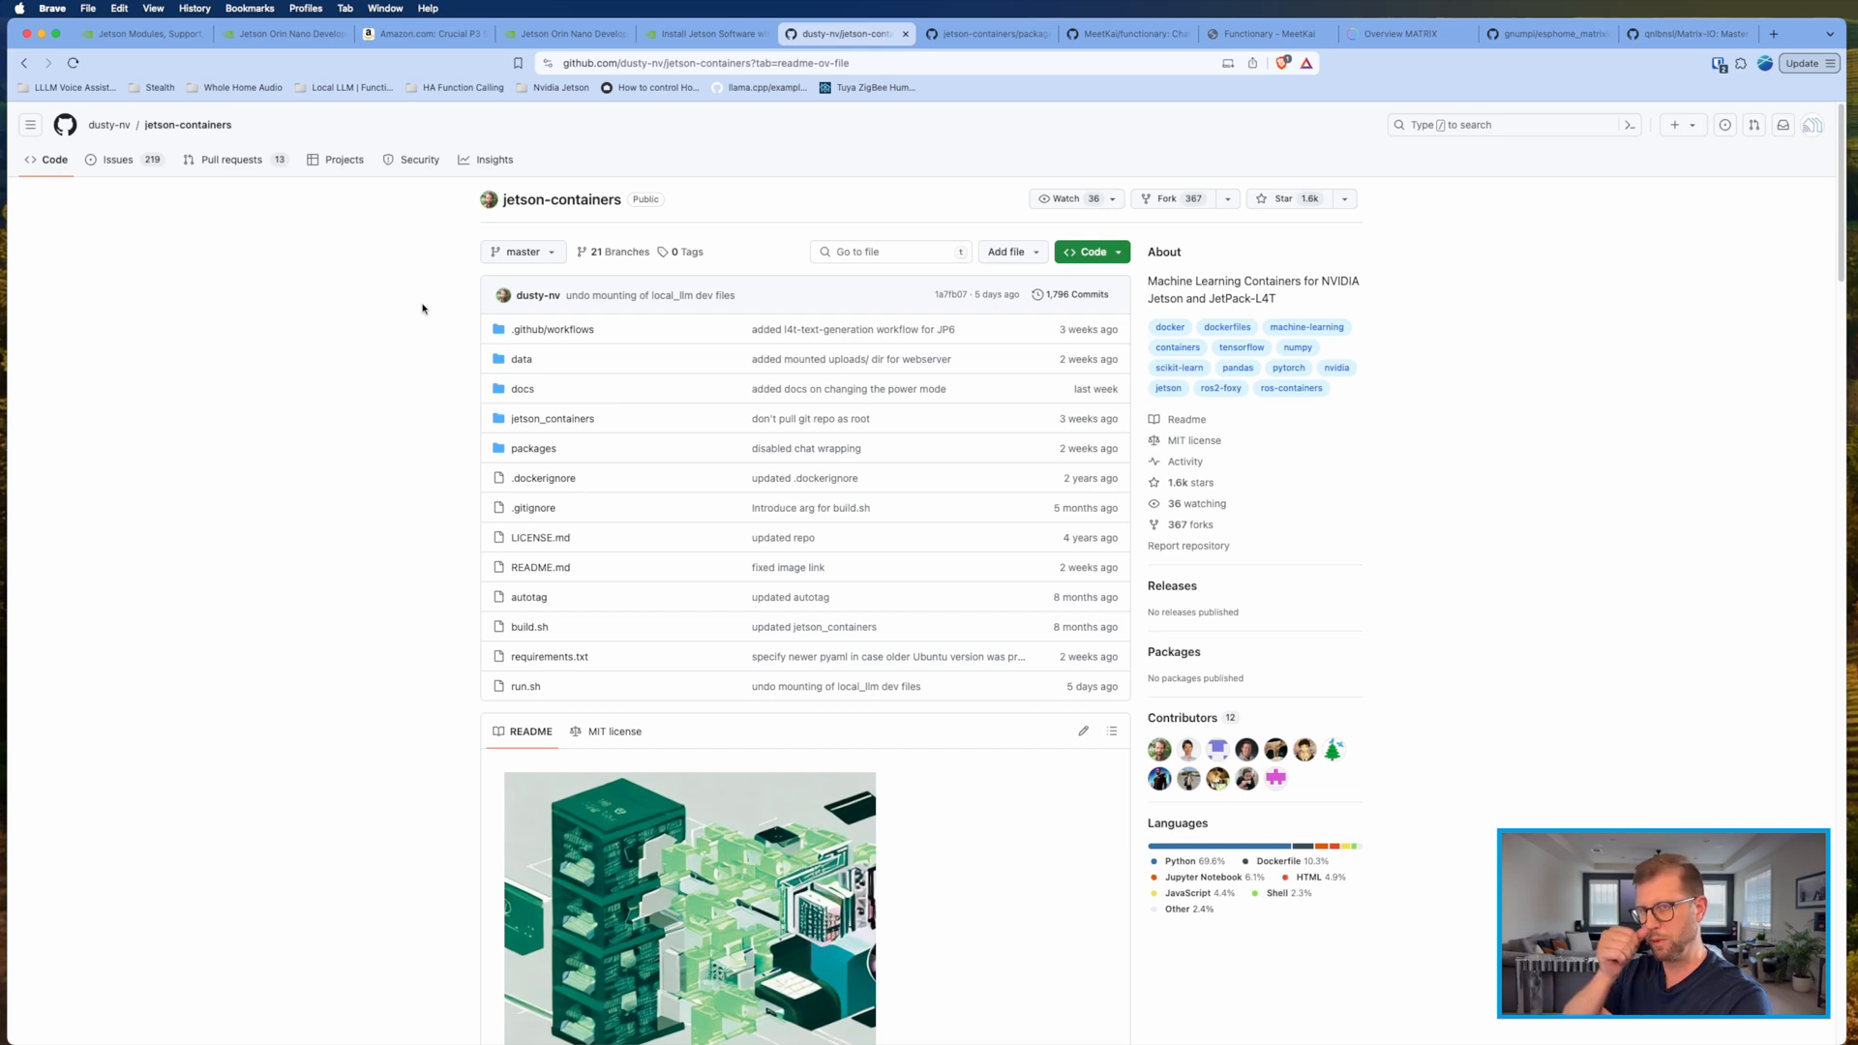
scroll("down", 3)
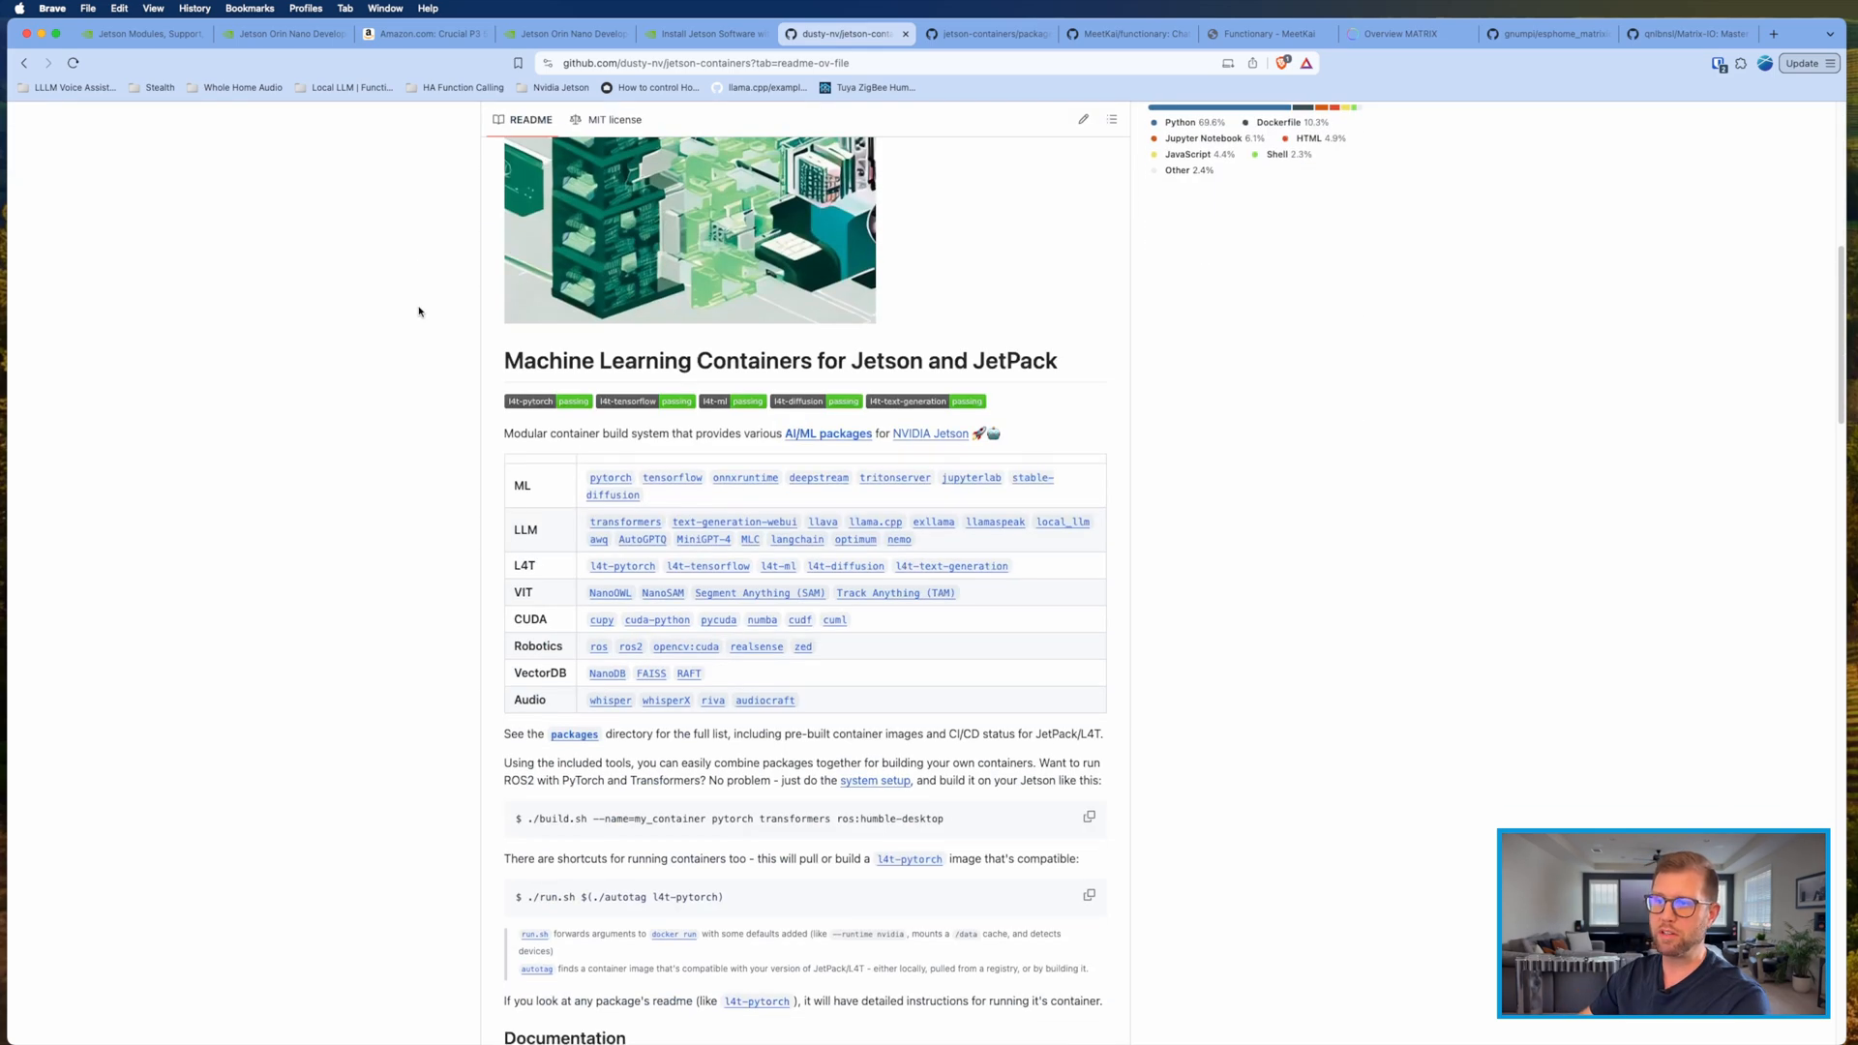
scroll("down", 3)
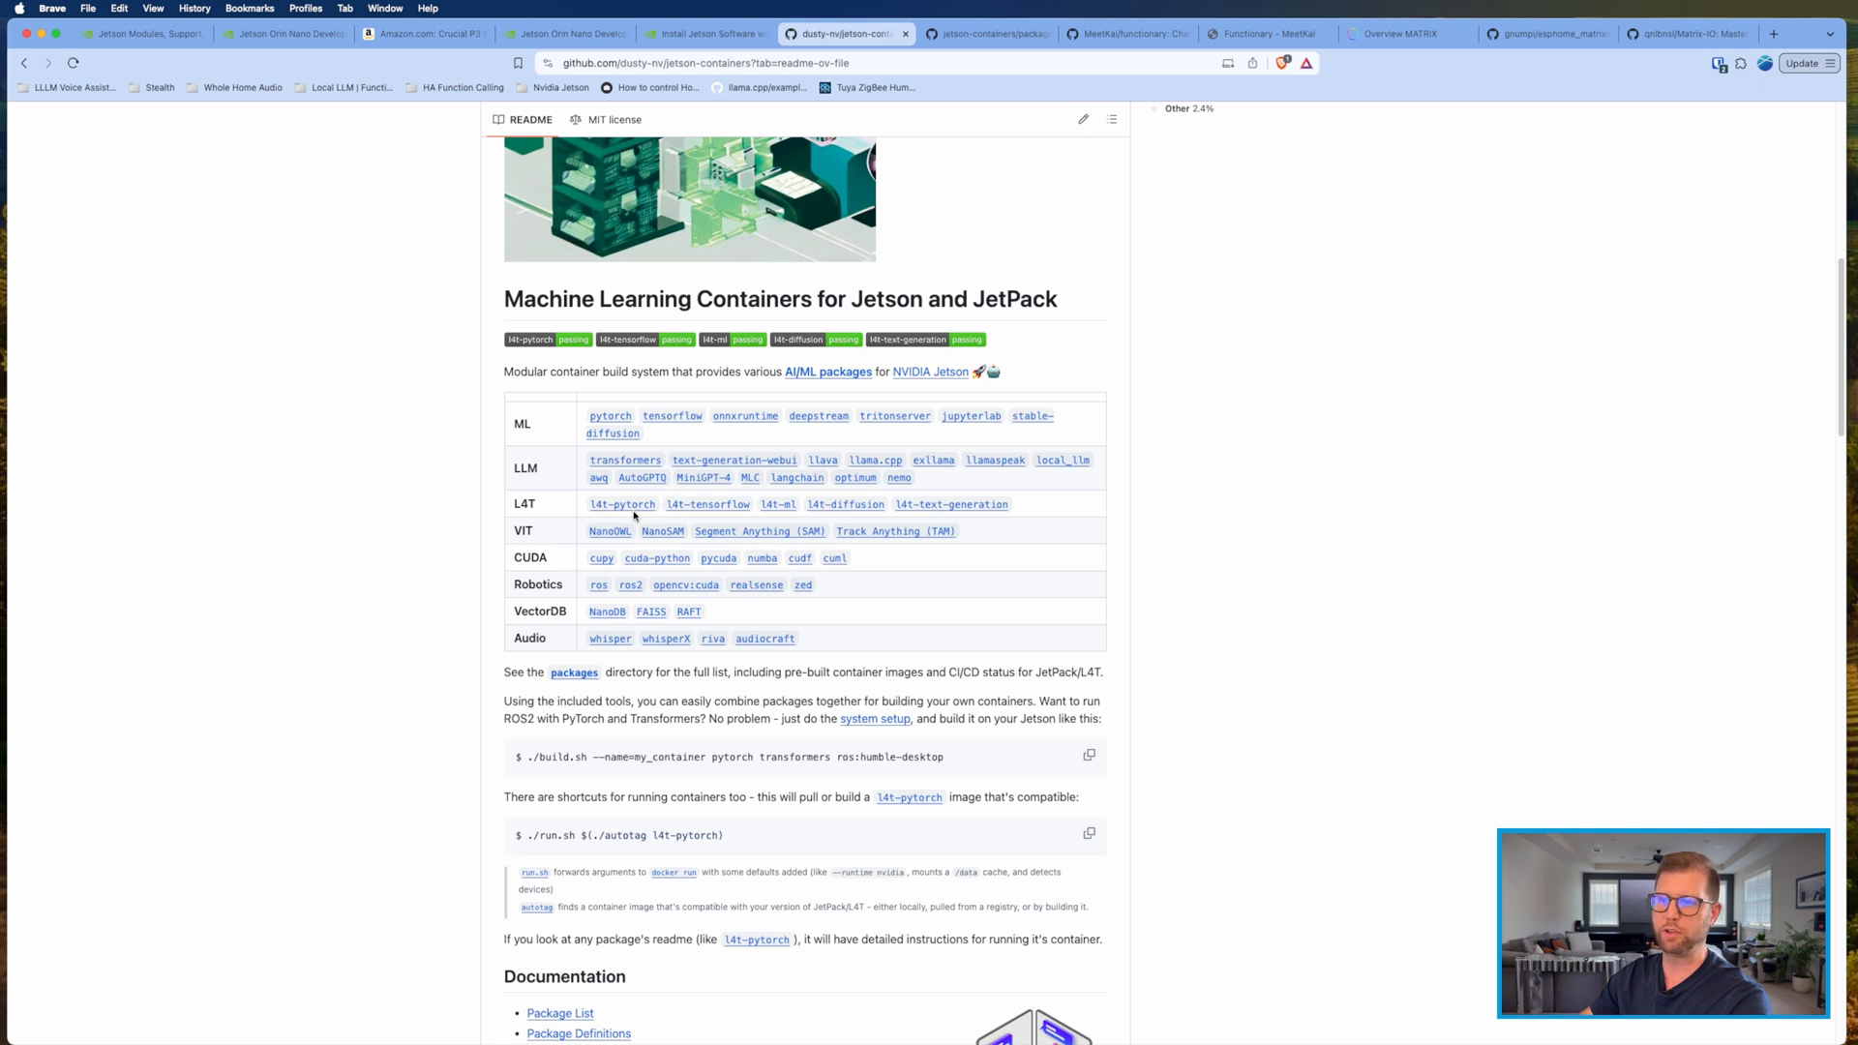
mouse_move(448, 518)
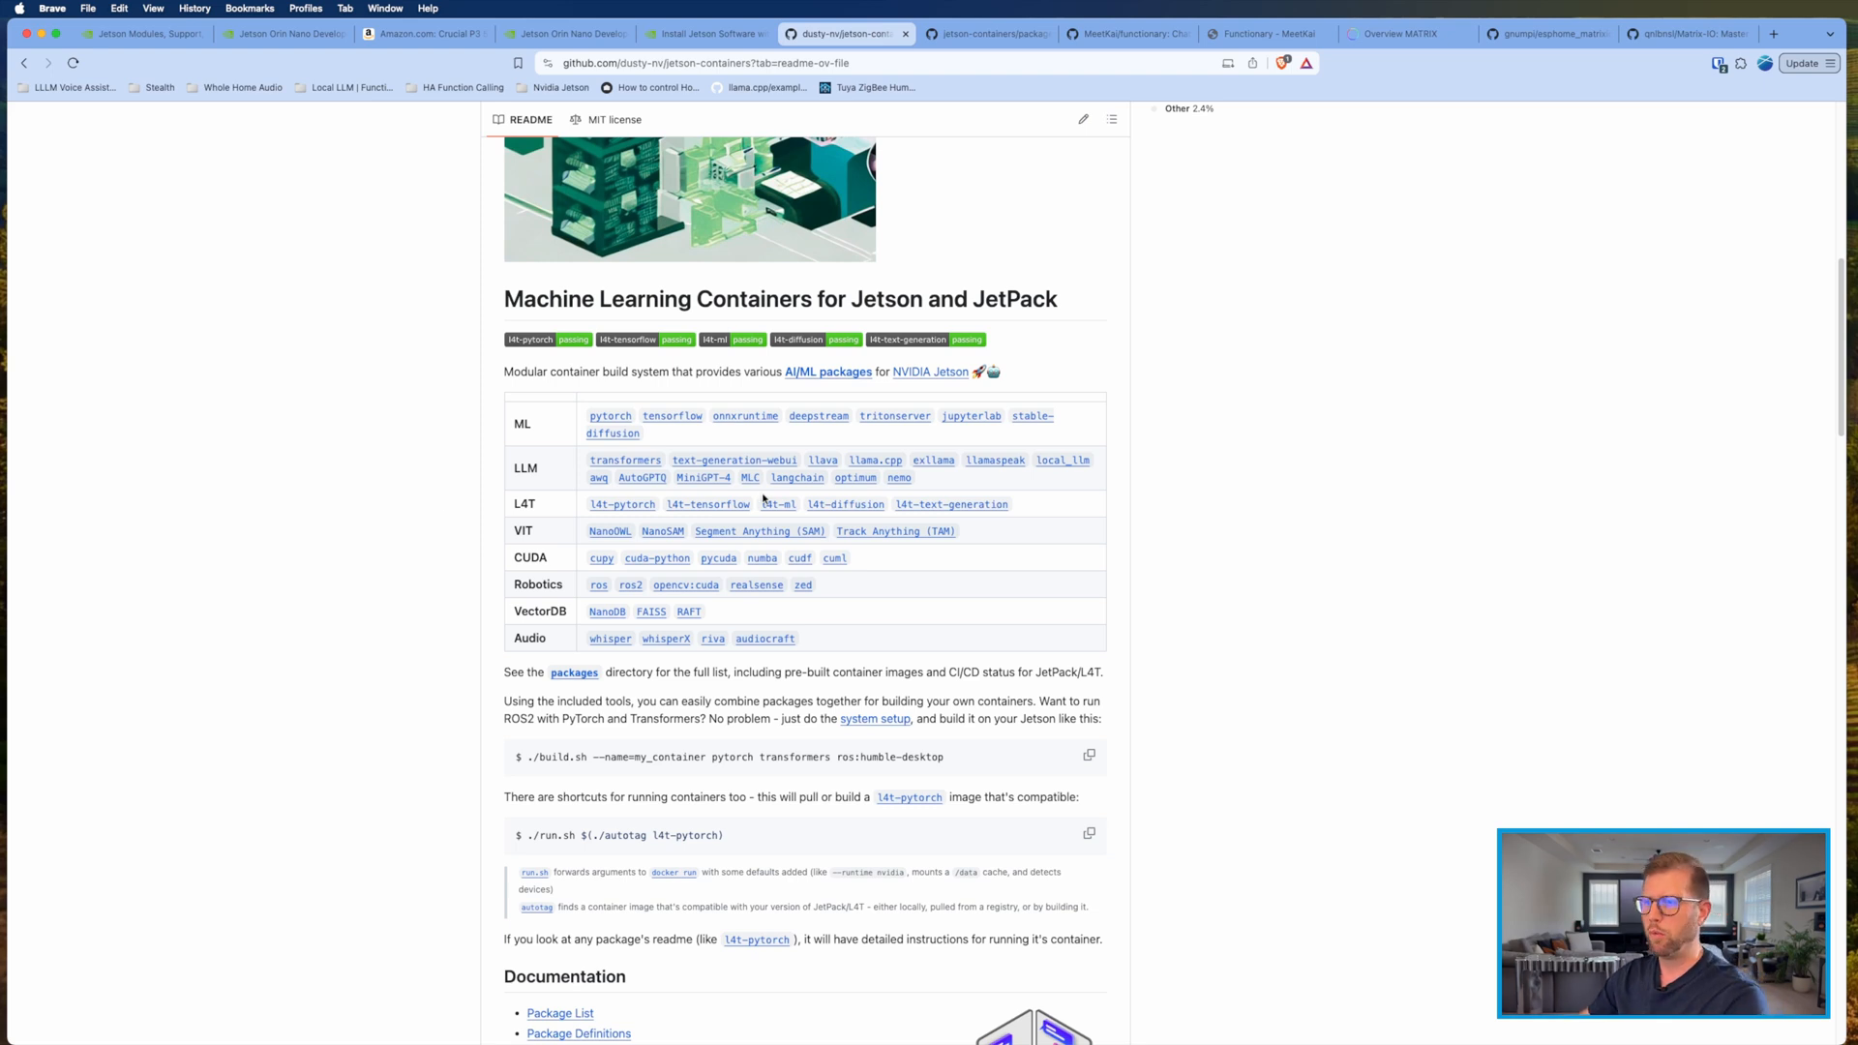
left_click(874, 461)
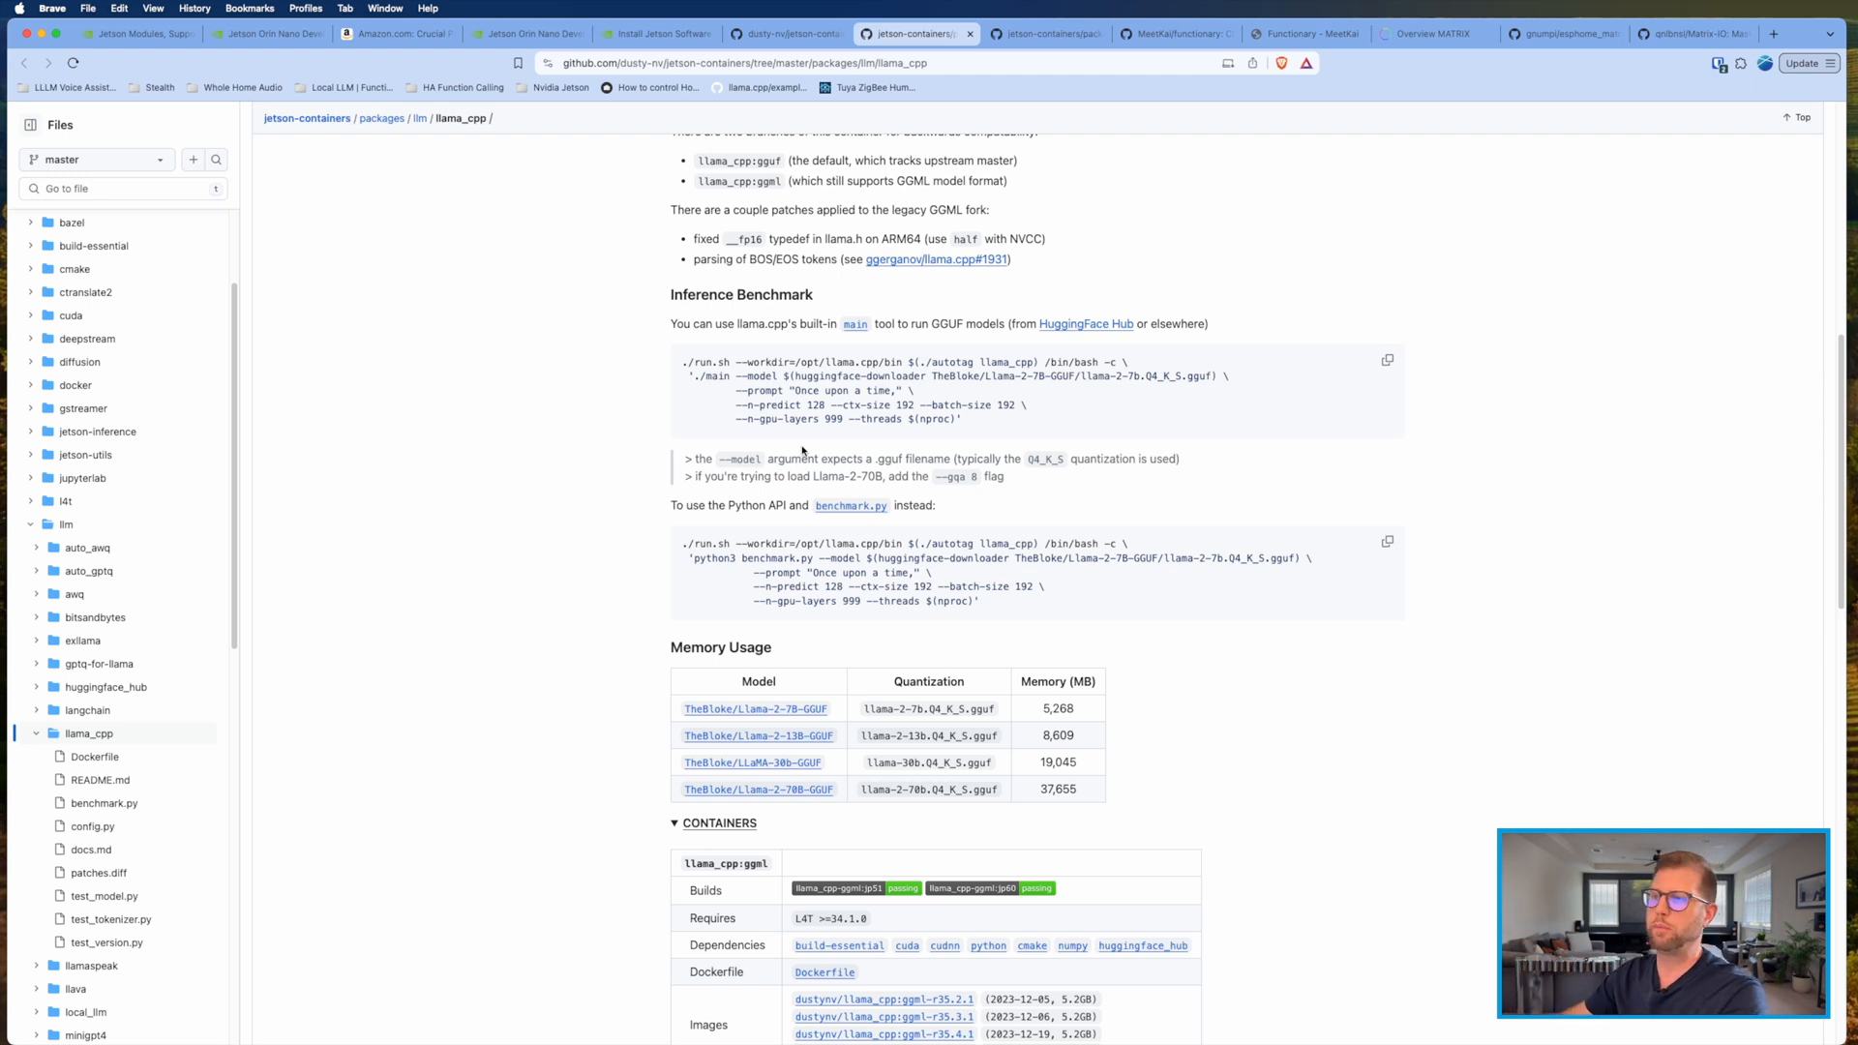
left_click(1121, 32)
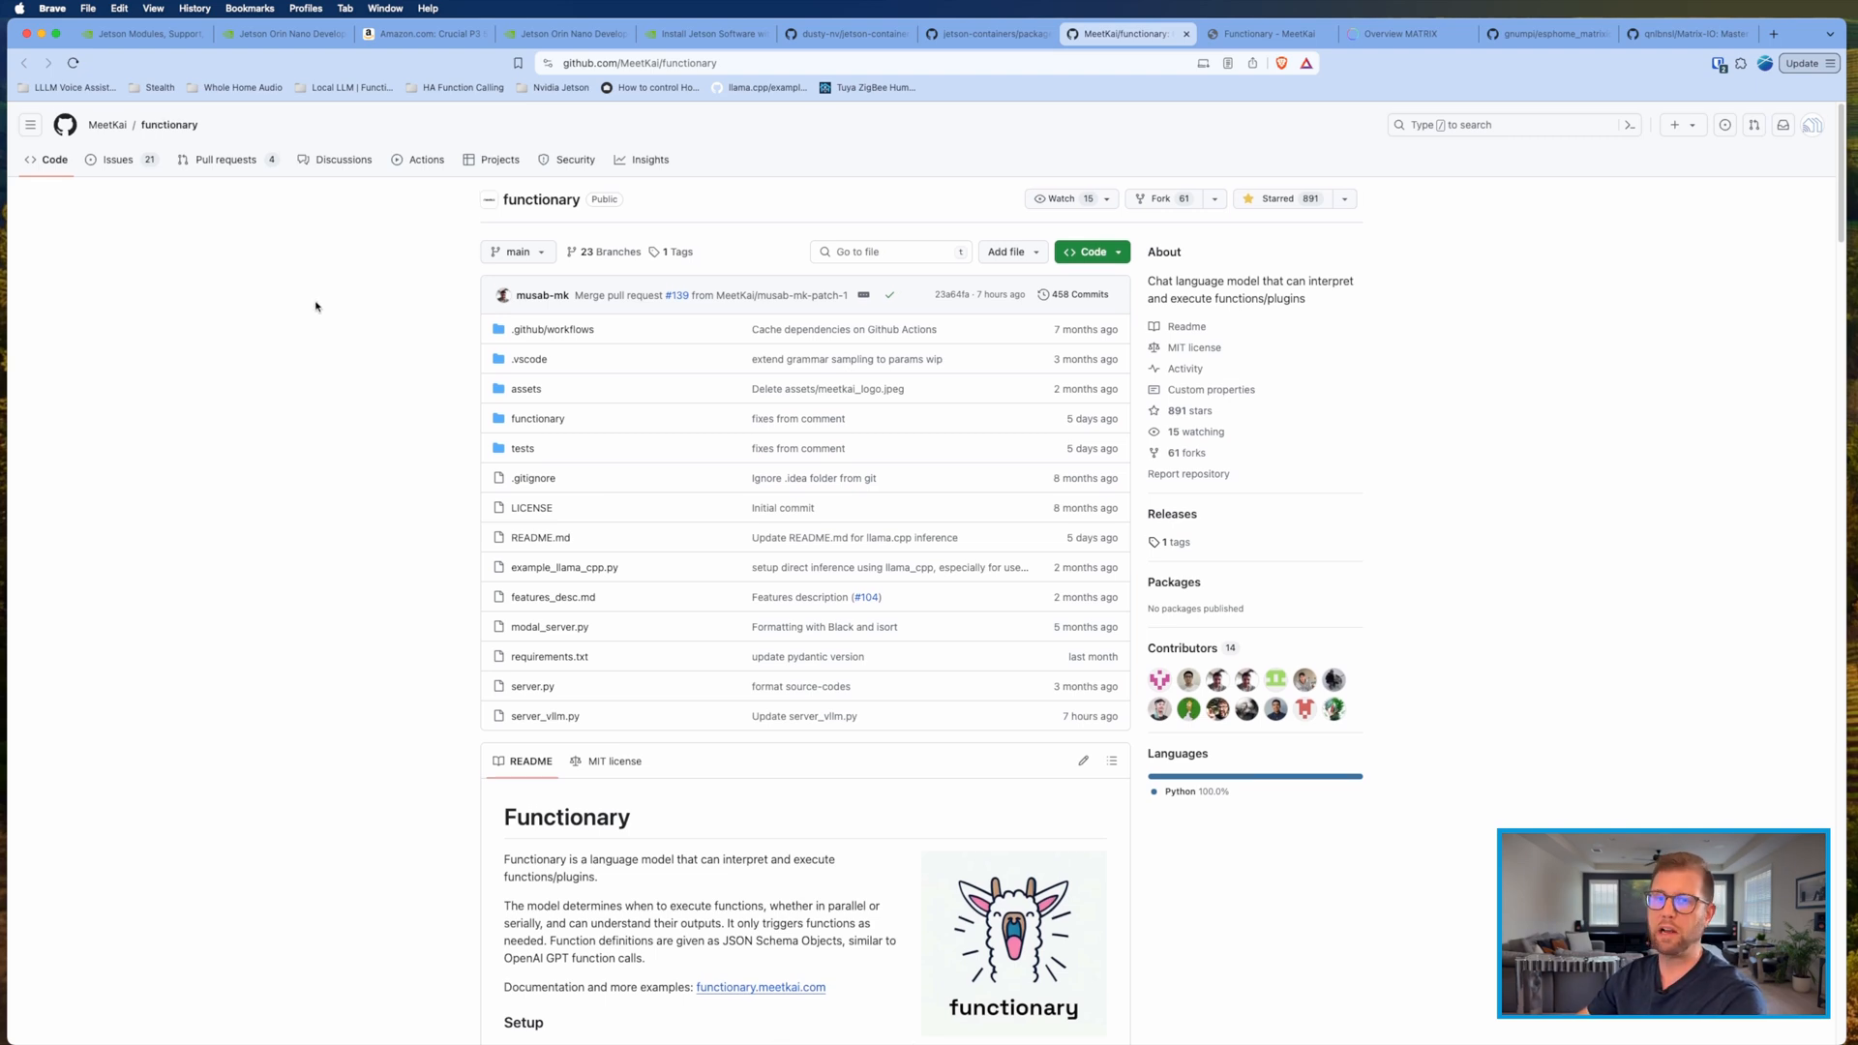
mouse_move(294, 258)
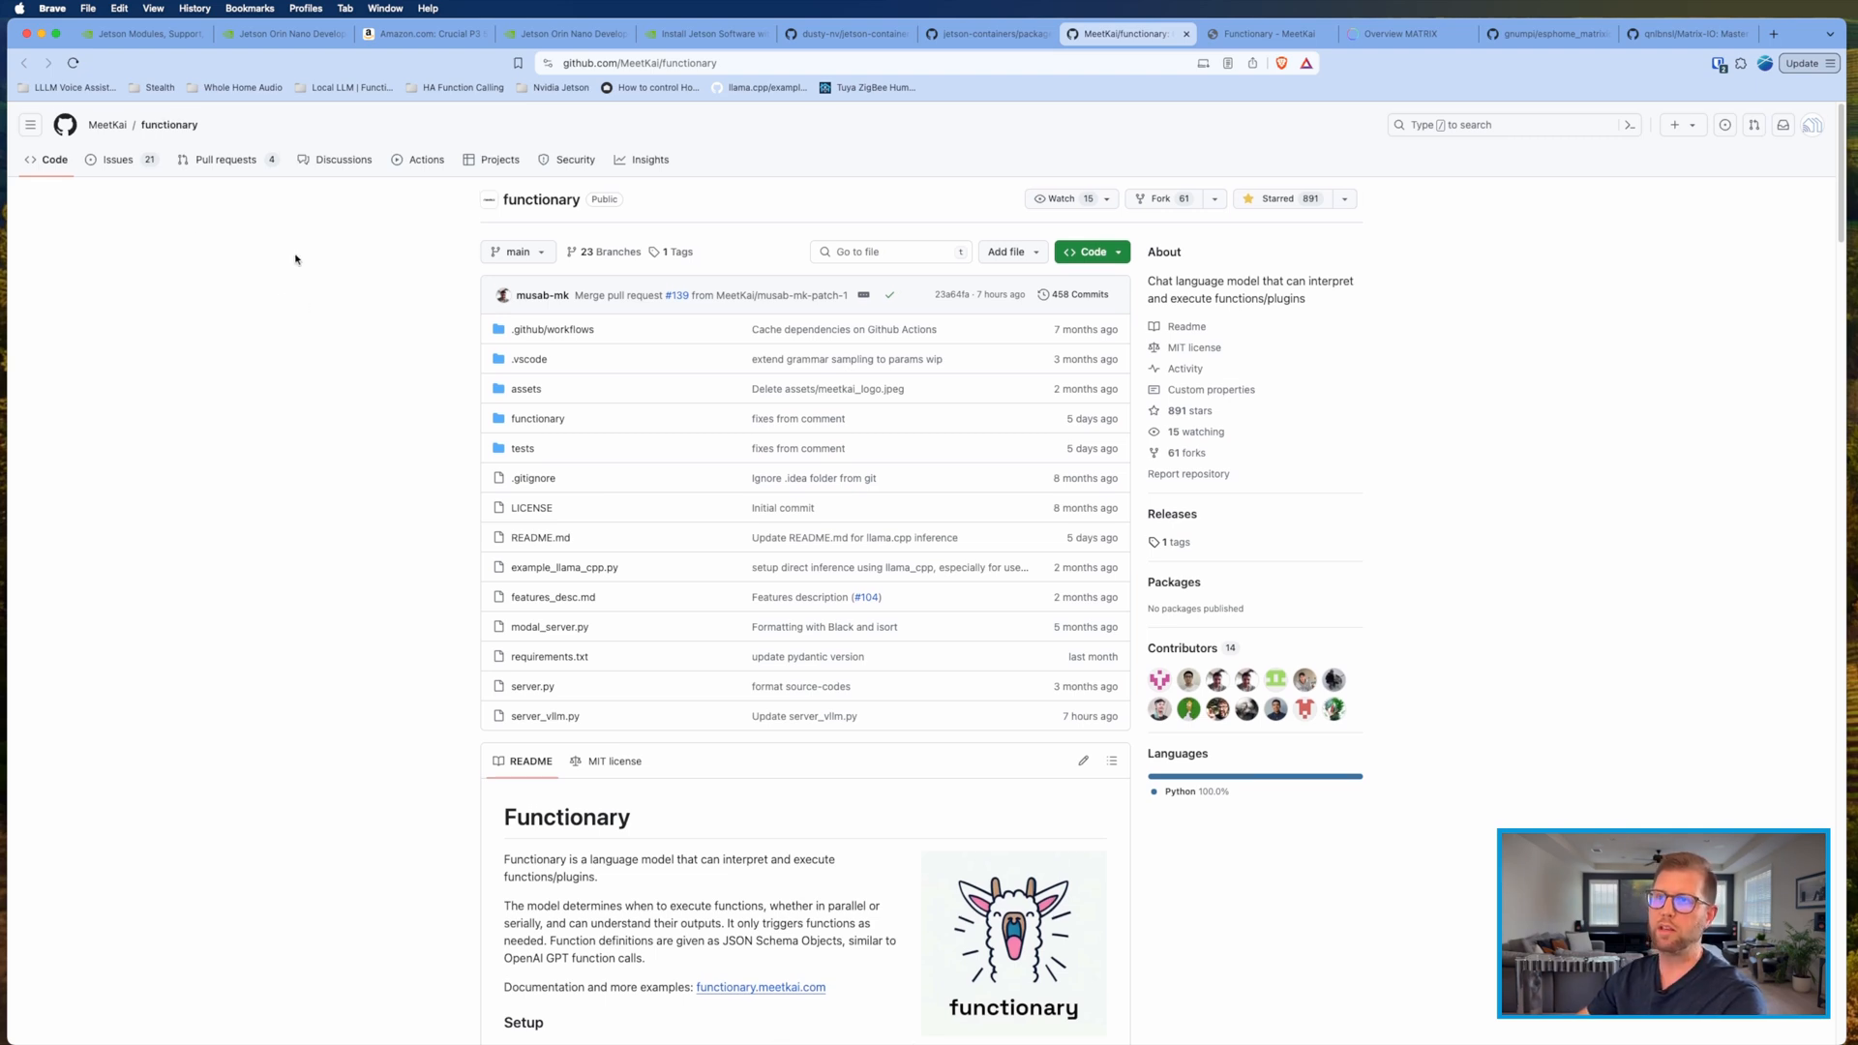
mouse_move(377, 400)
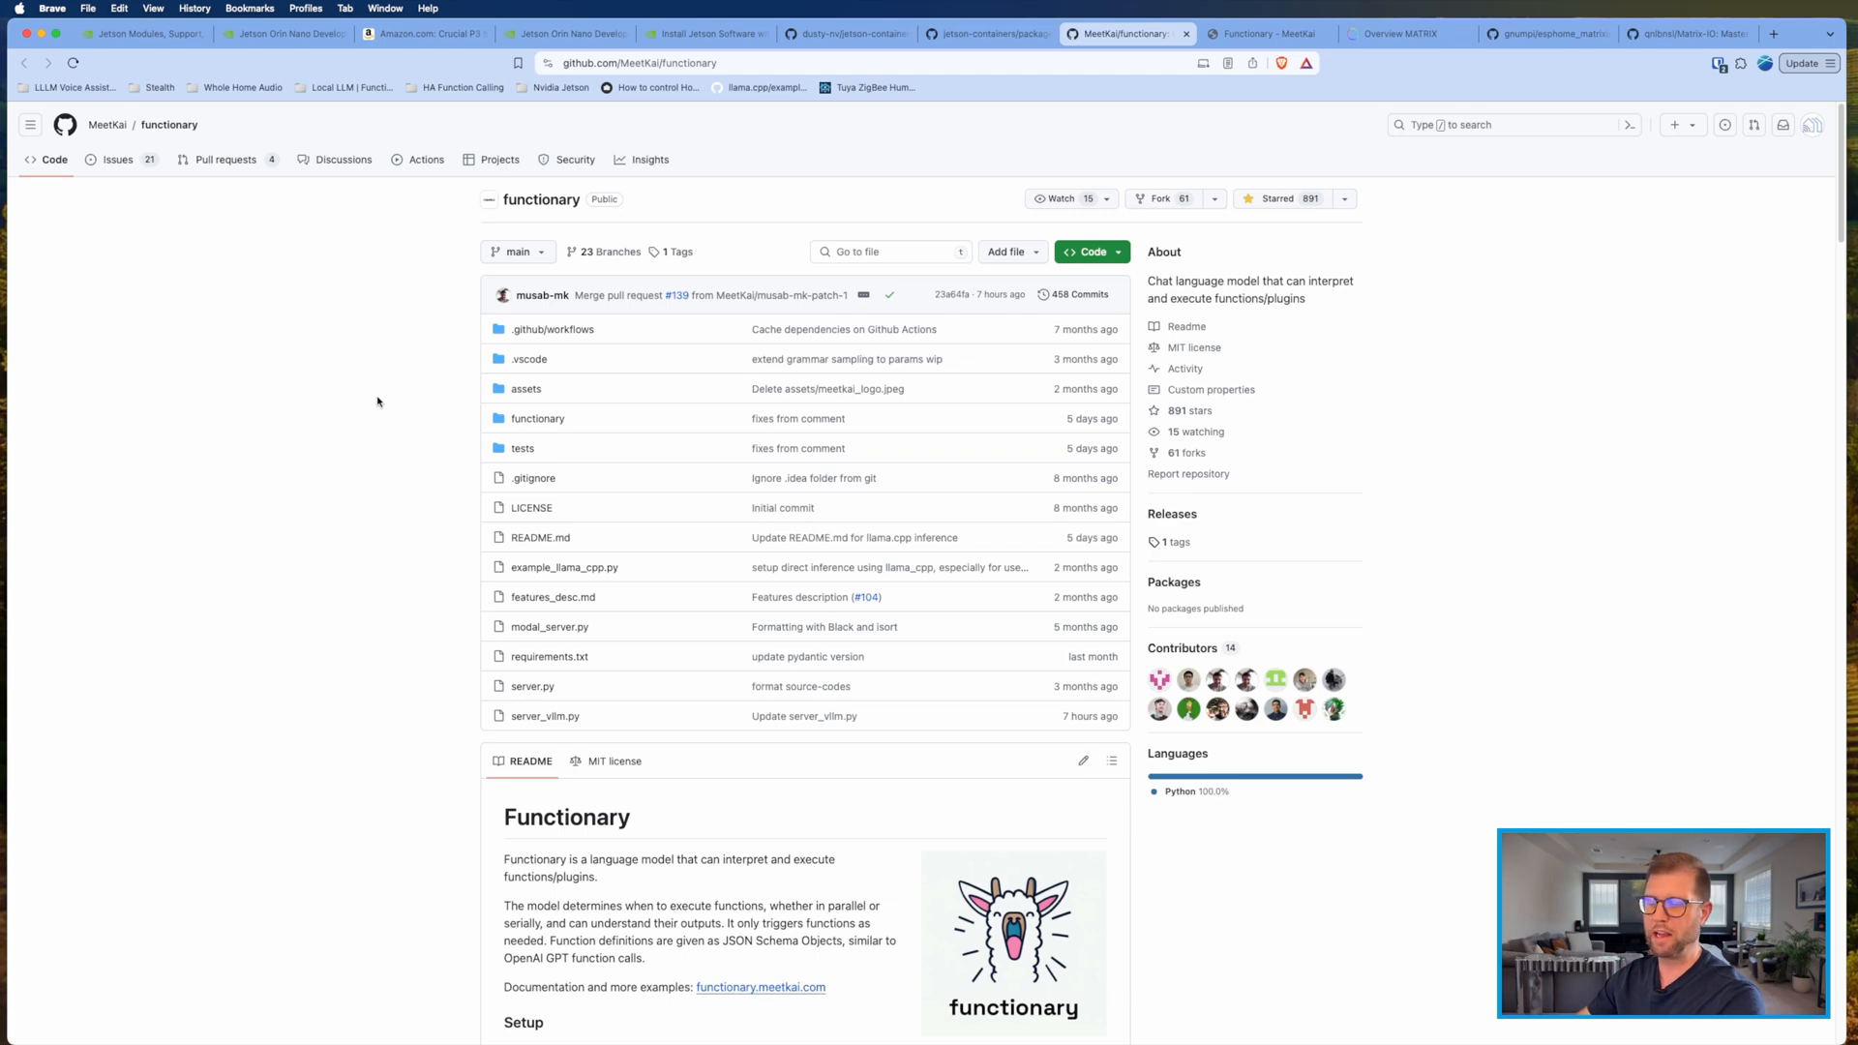
Step: Read the Functionary README setup sections and follow its functionary.meetkai.com documentation link
scroll("down", 3)
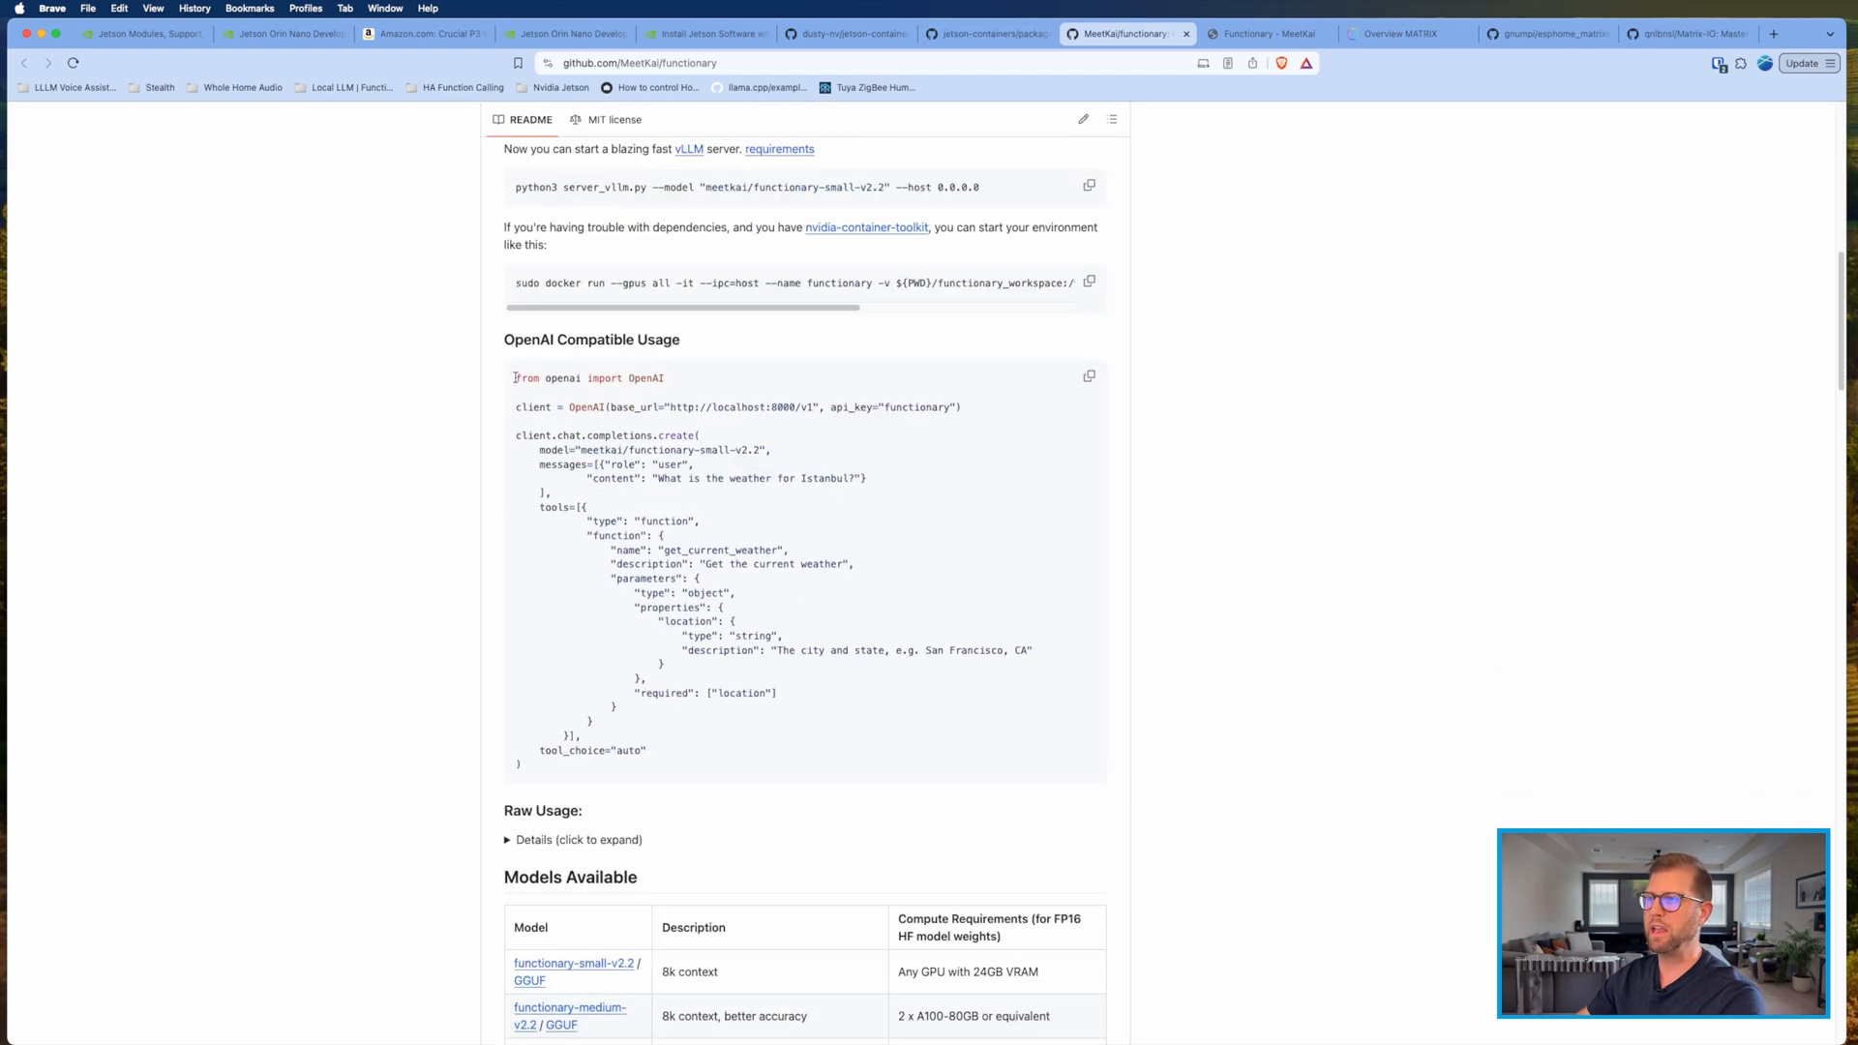
scroll("up", 3)
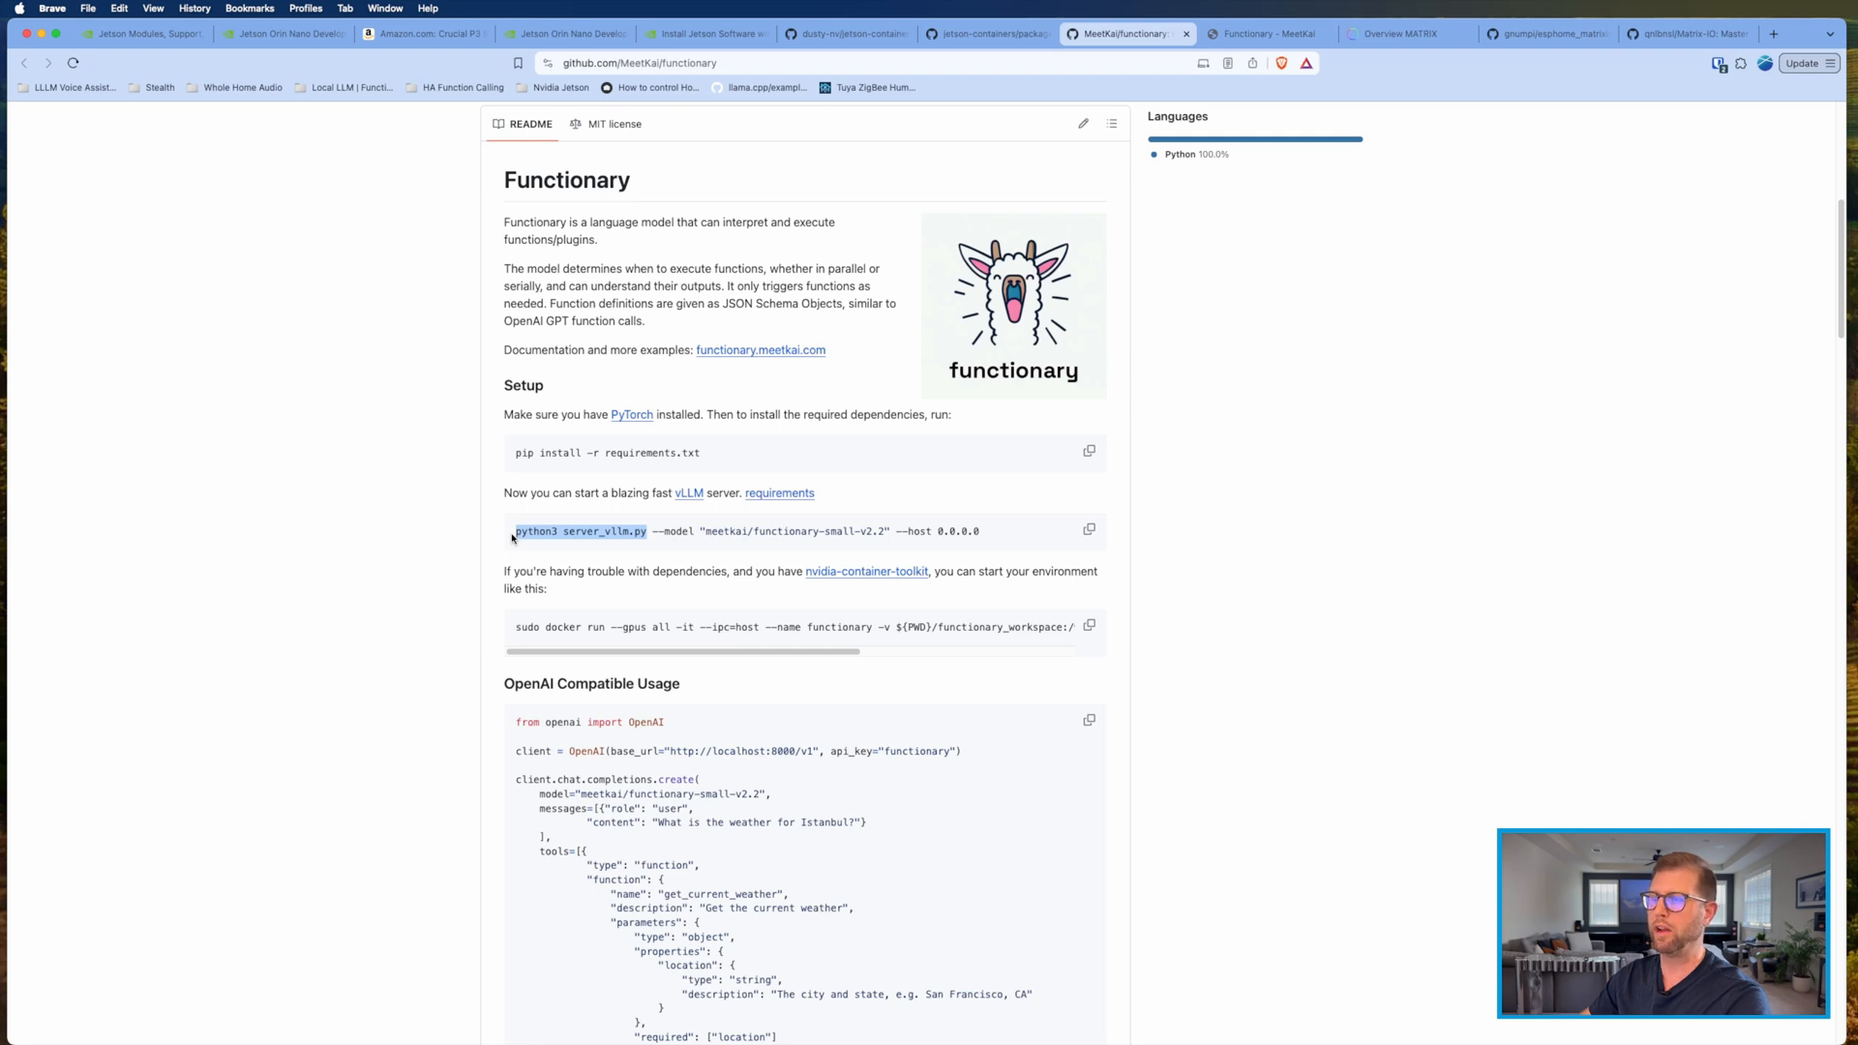
left_click(761, 350)
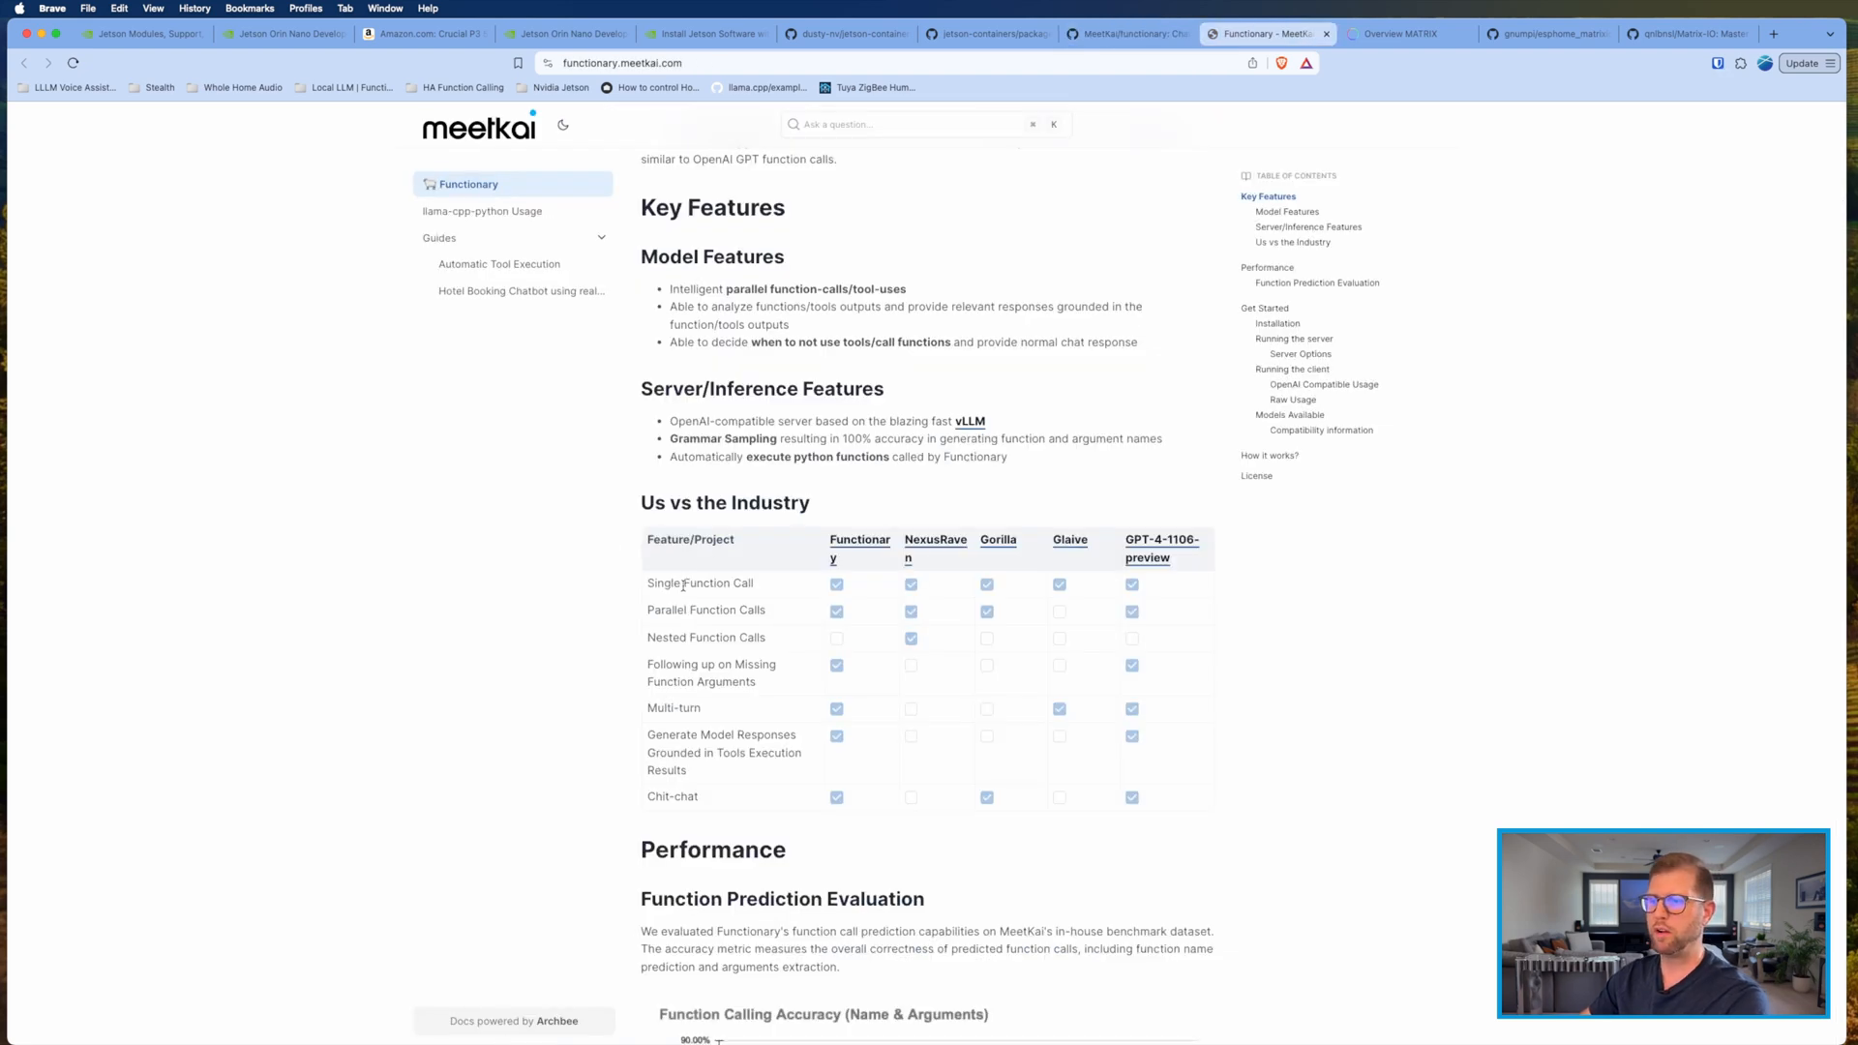
Step: Highlight the Single Function Call row in 'Us vs the Industry', then show the MATRIX Voice overview
double_click(699, 583)
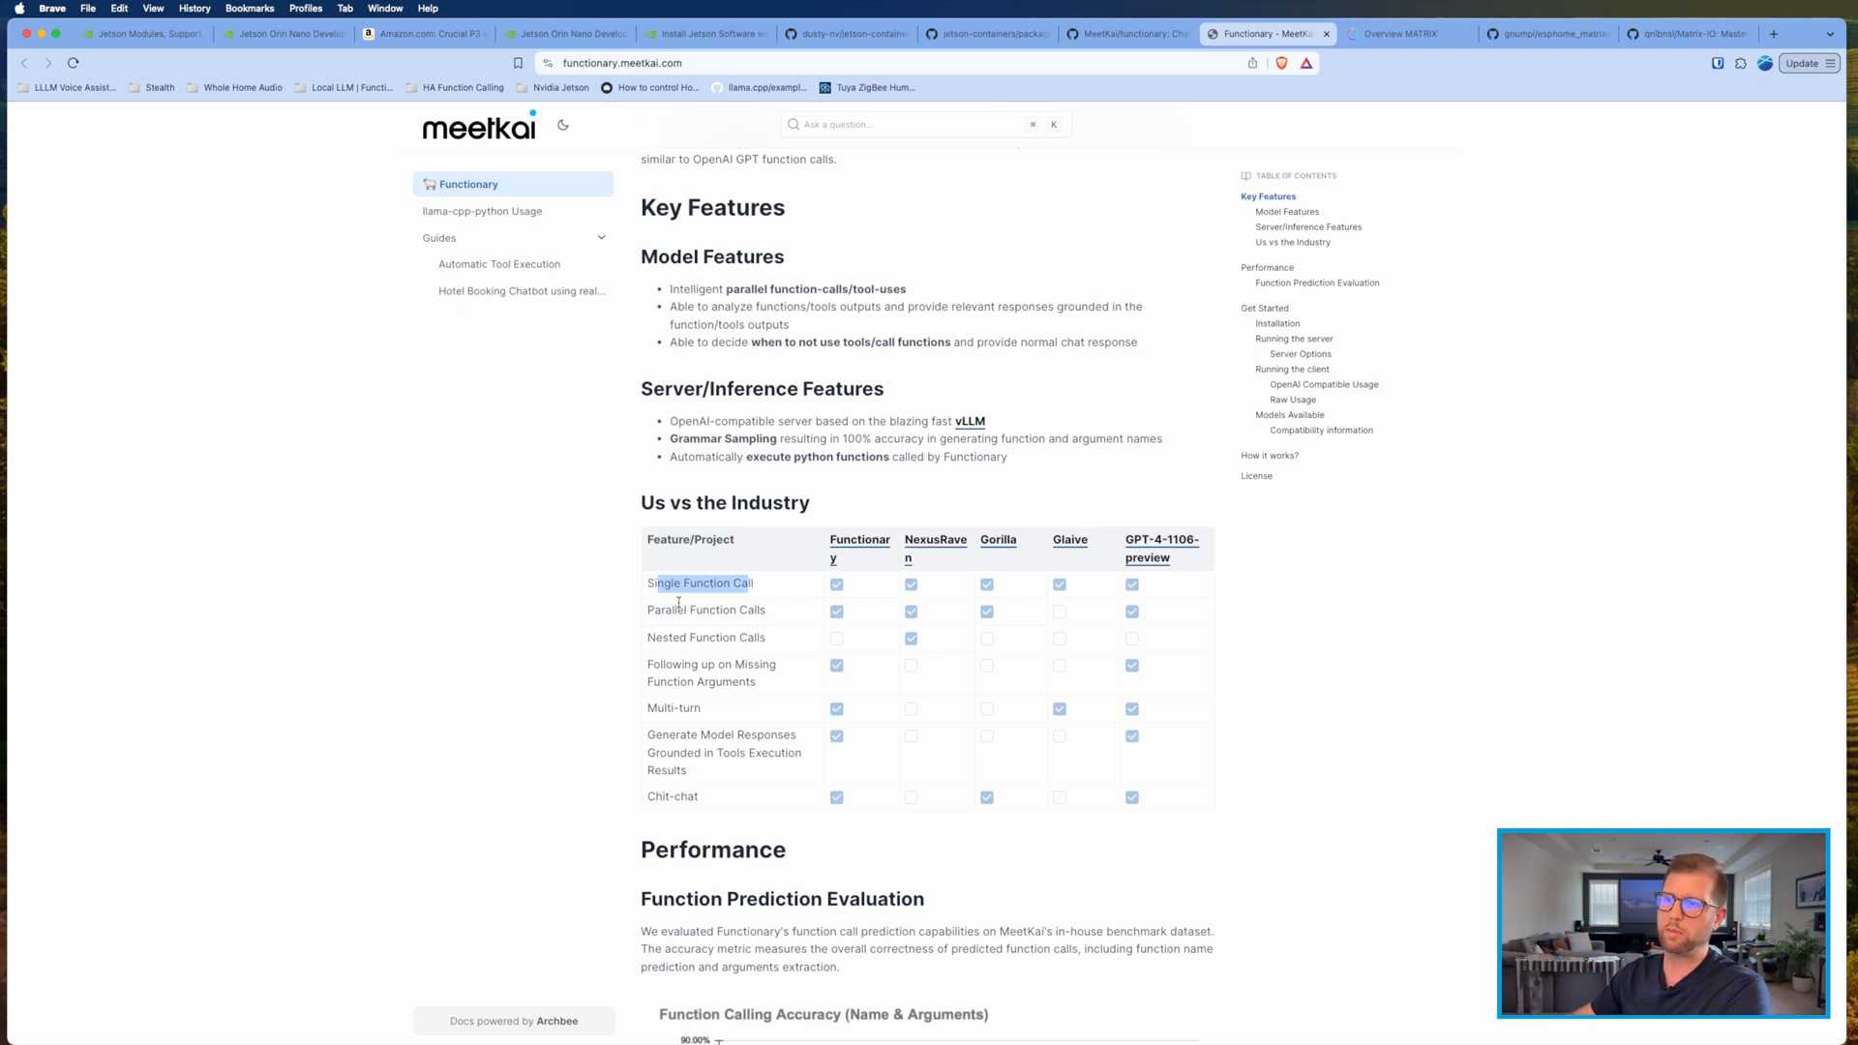
mouse_move(679, 656)
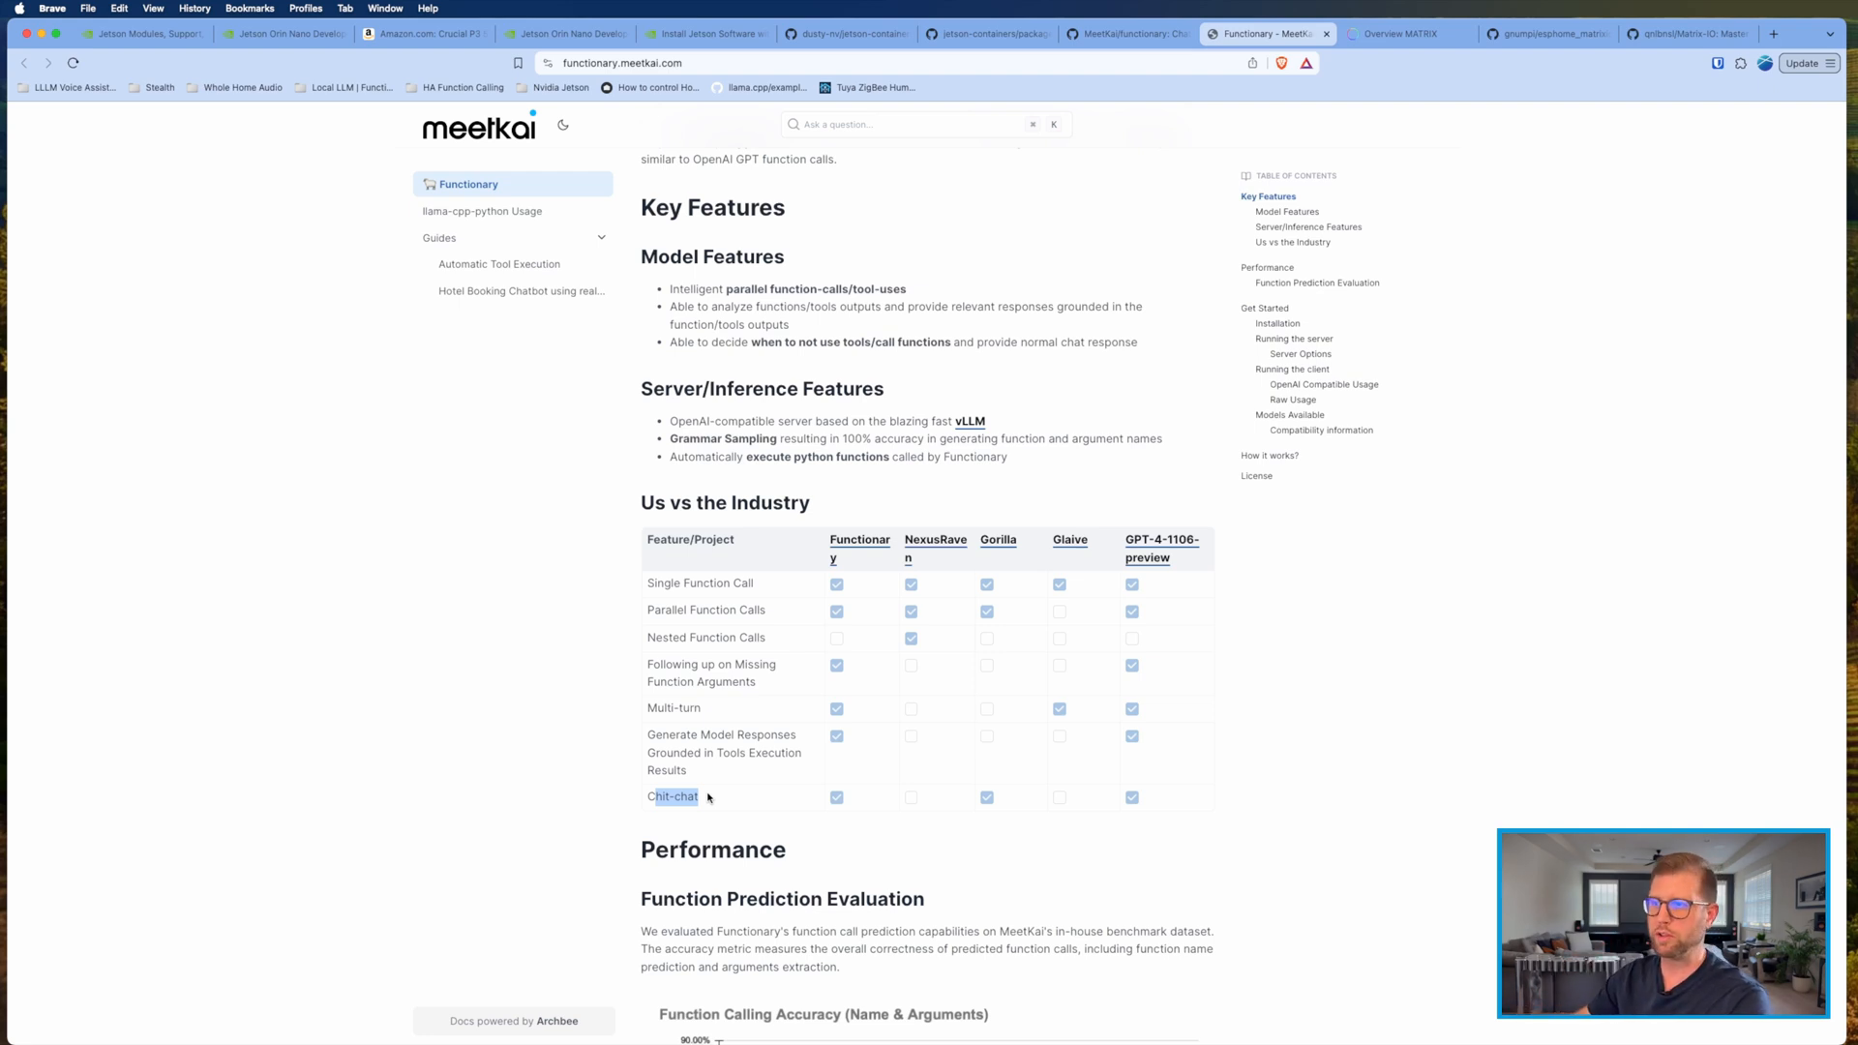
left_click(1405, 33)
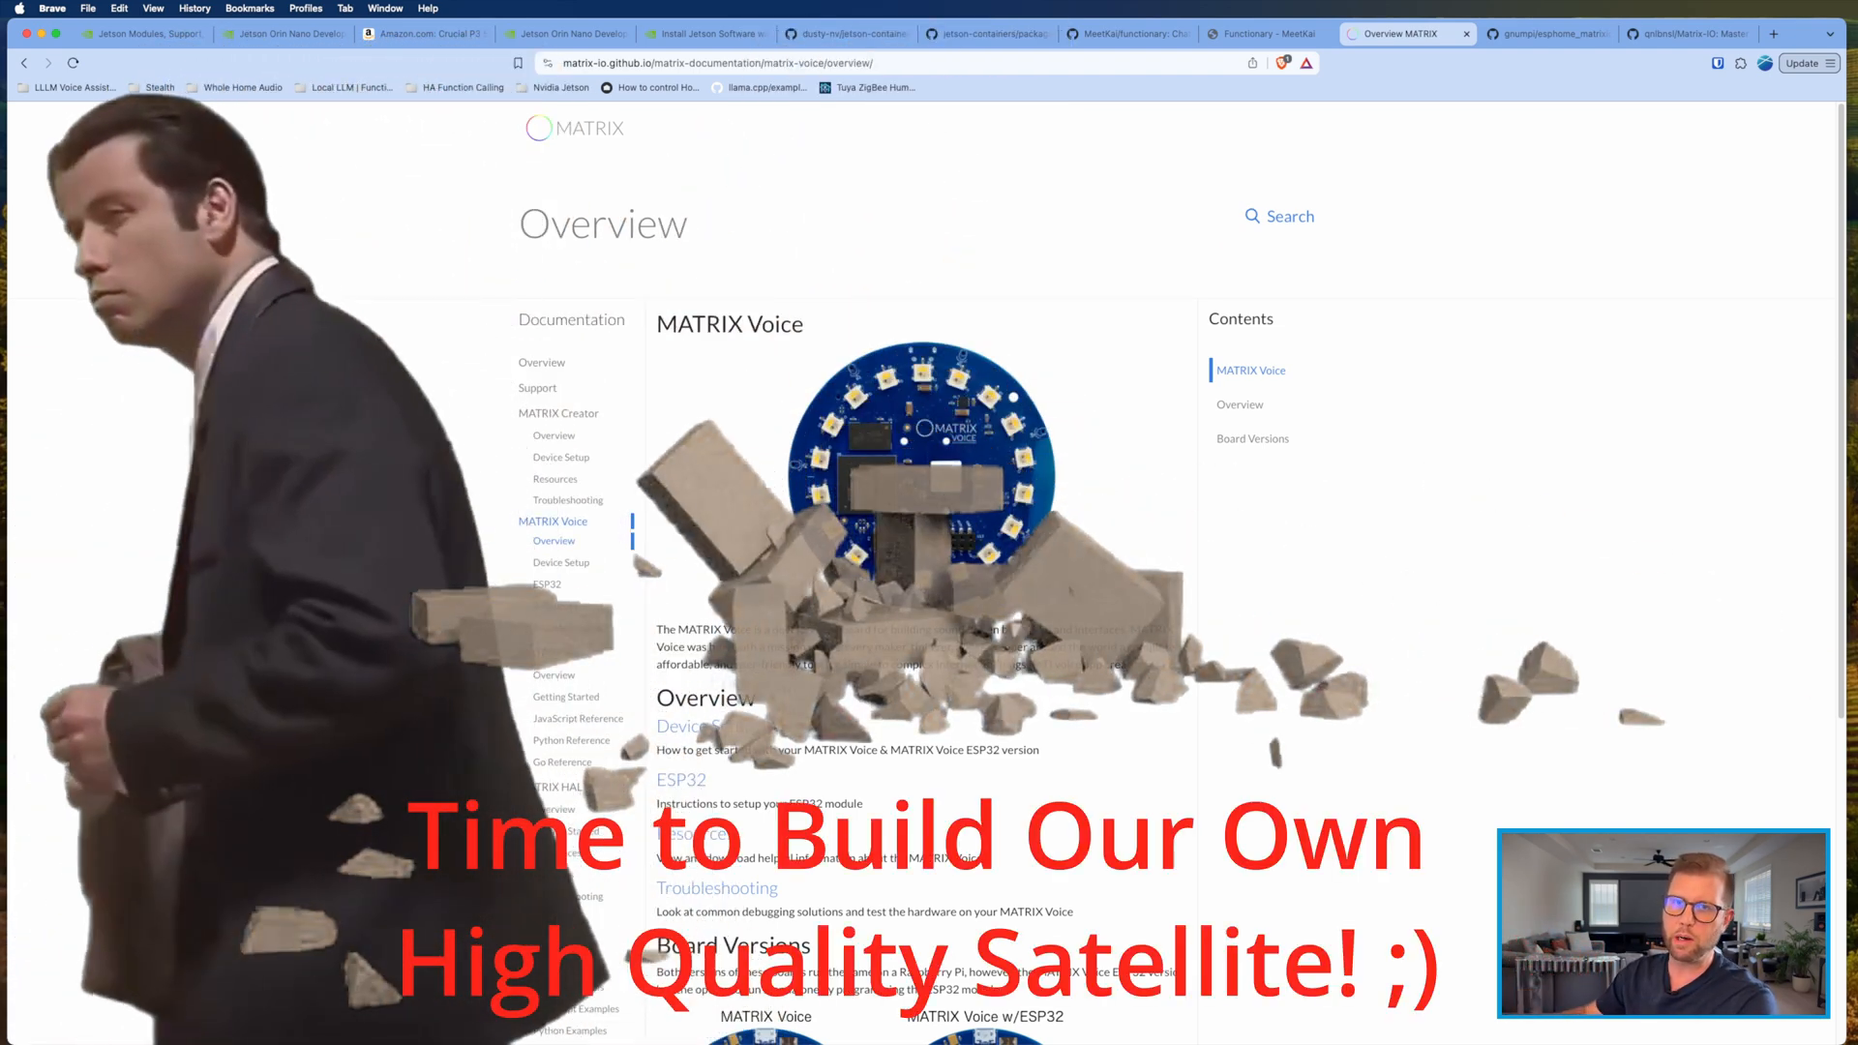
Step: Read through the gnumpi esphome_matrixio README, then bring up qnlbnsl's Matrix-IO repository
left_click(1547, 33)
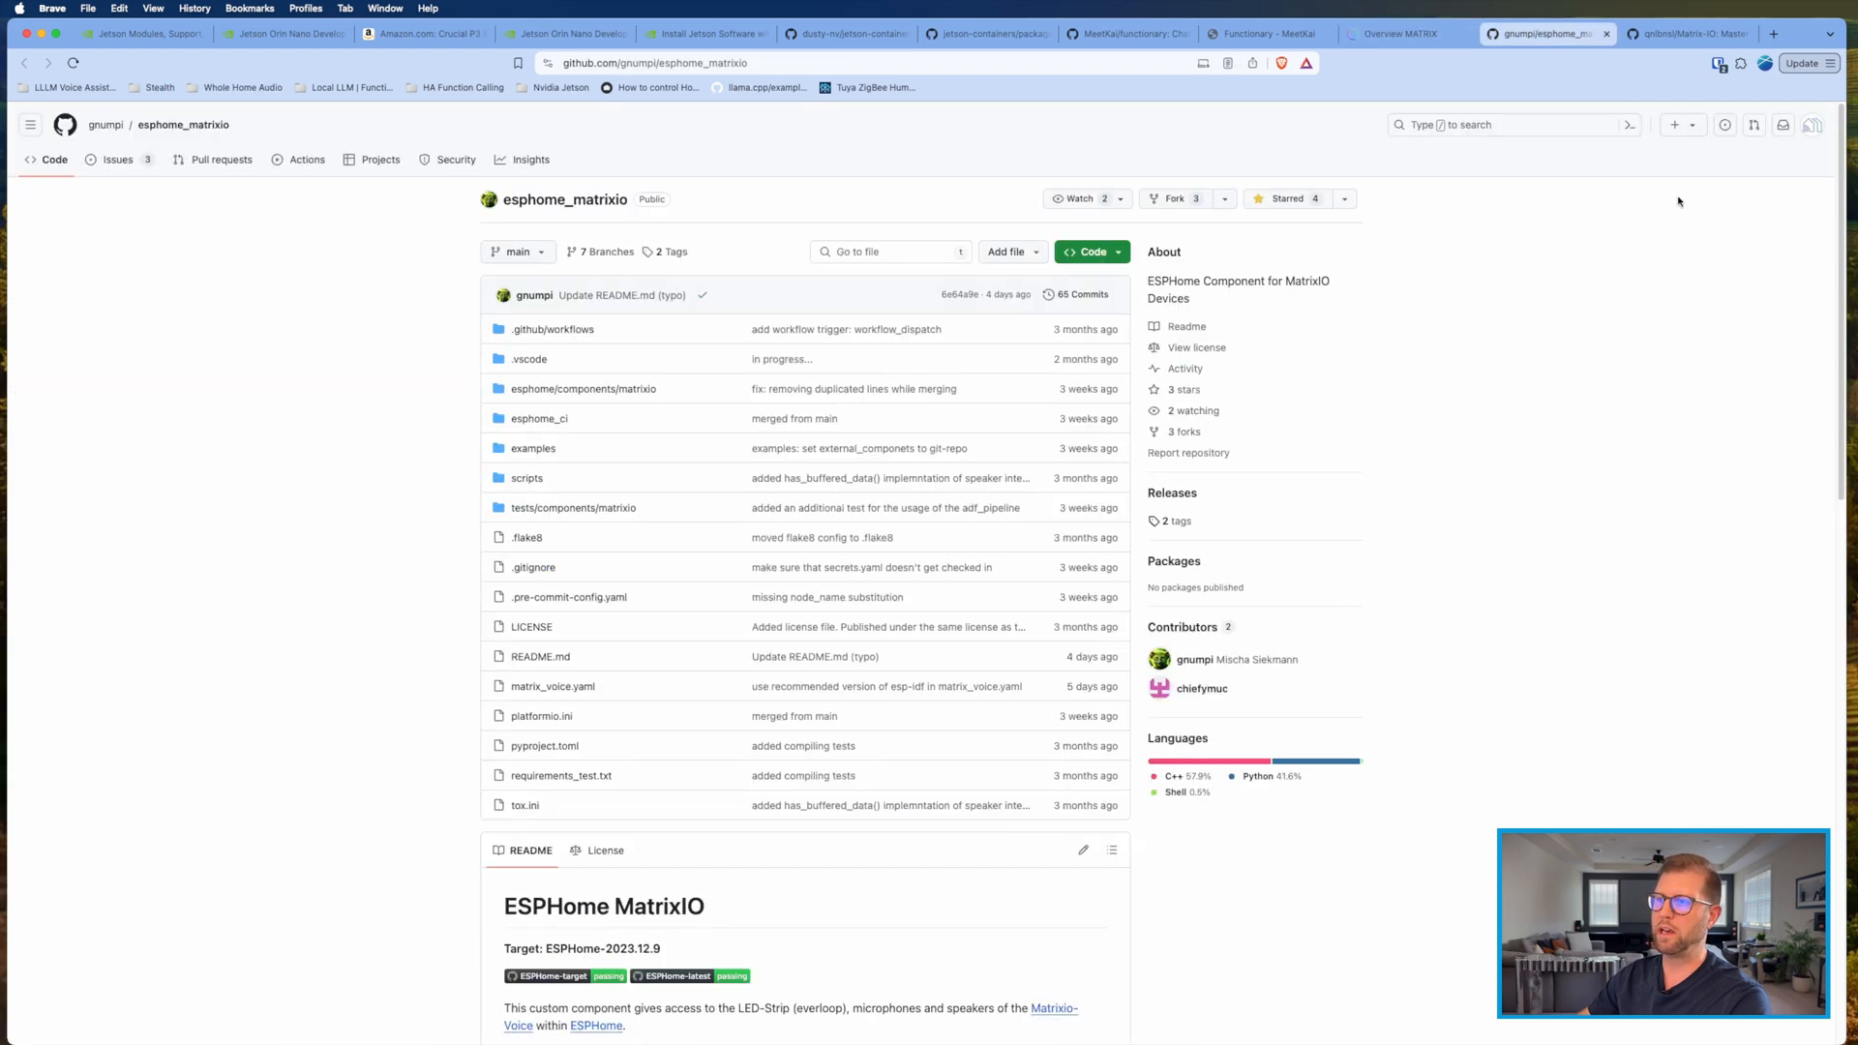
mouse_move(565, 199)
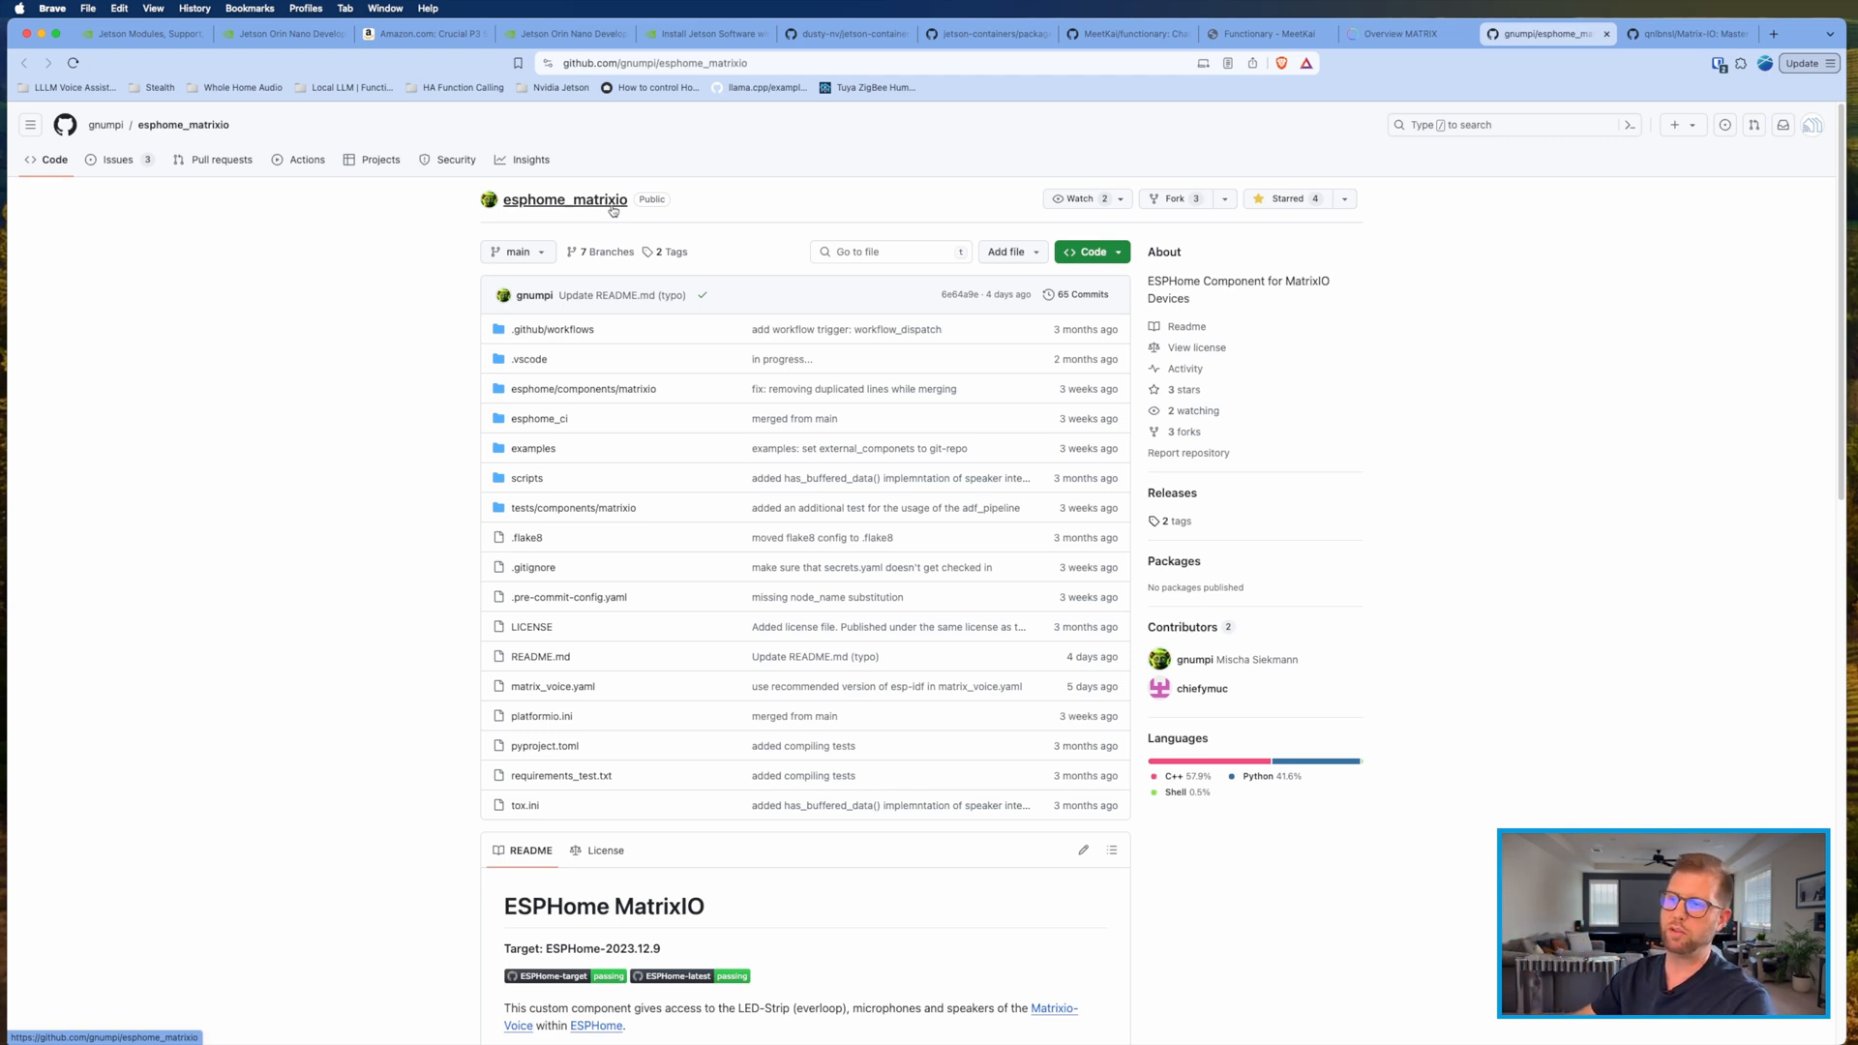
scroll("down", 3)
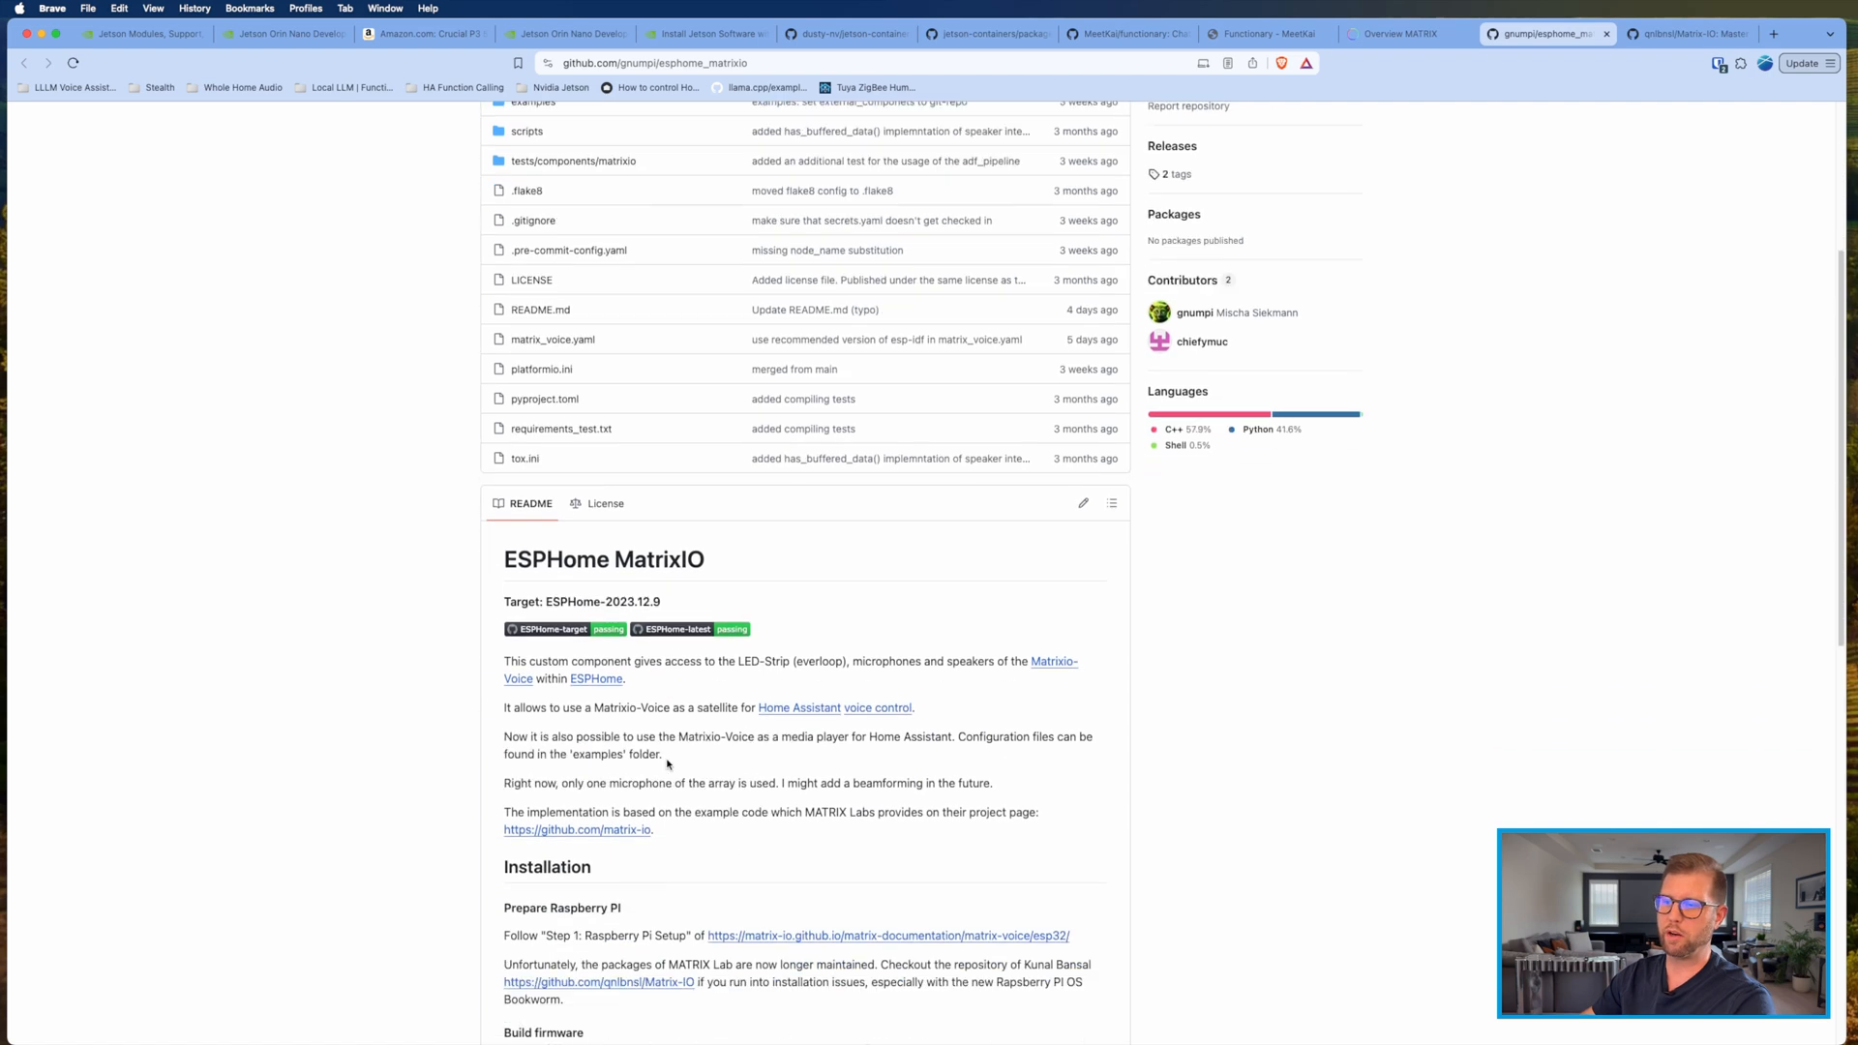
scroll("down", 3)
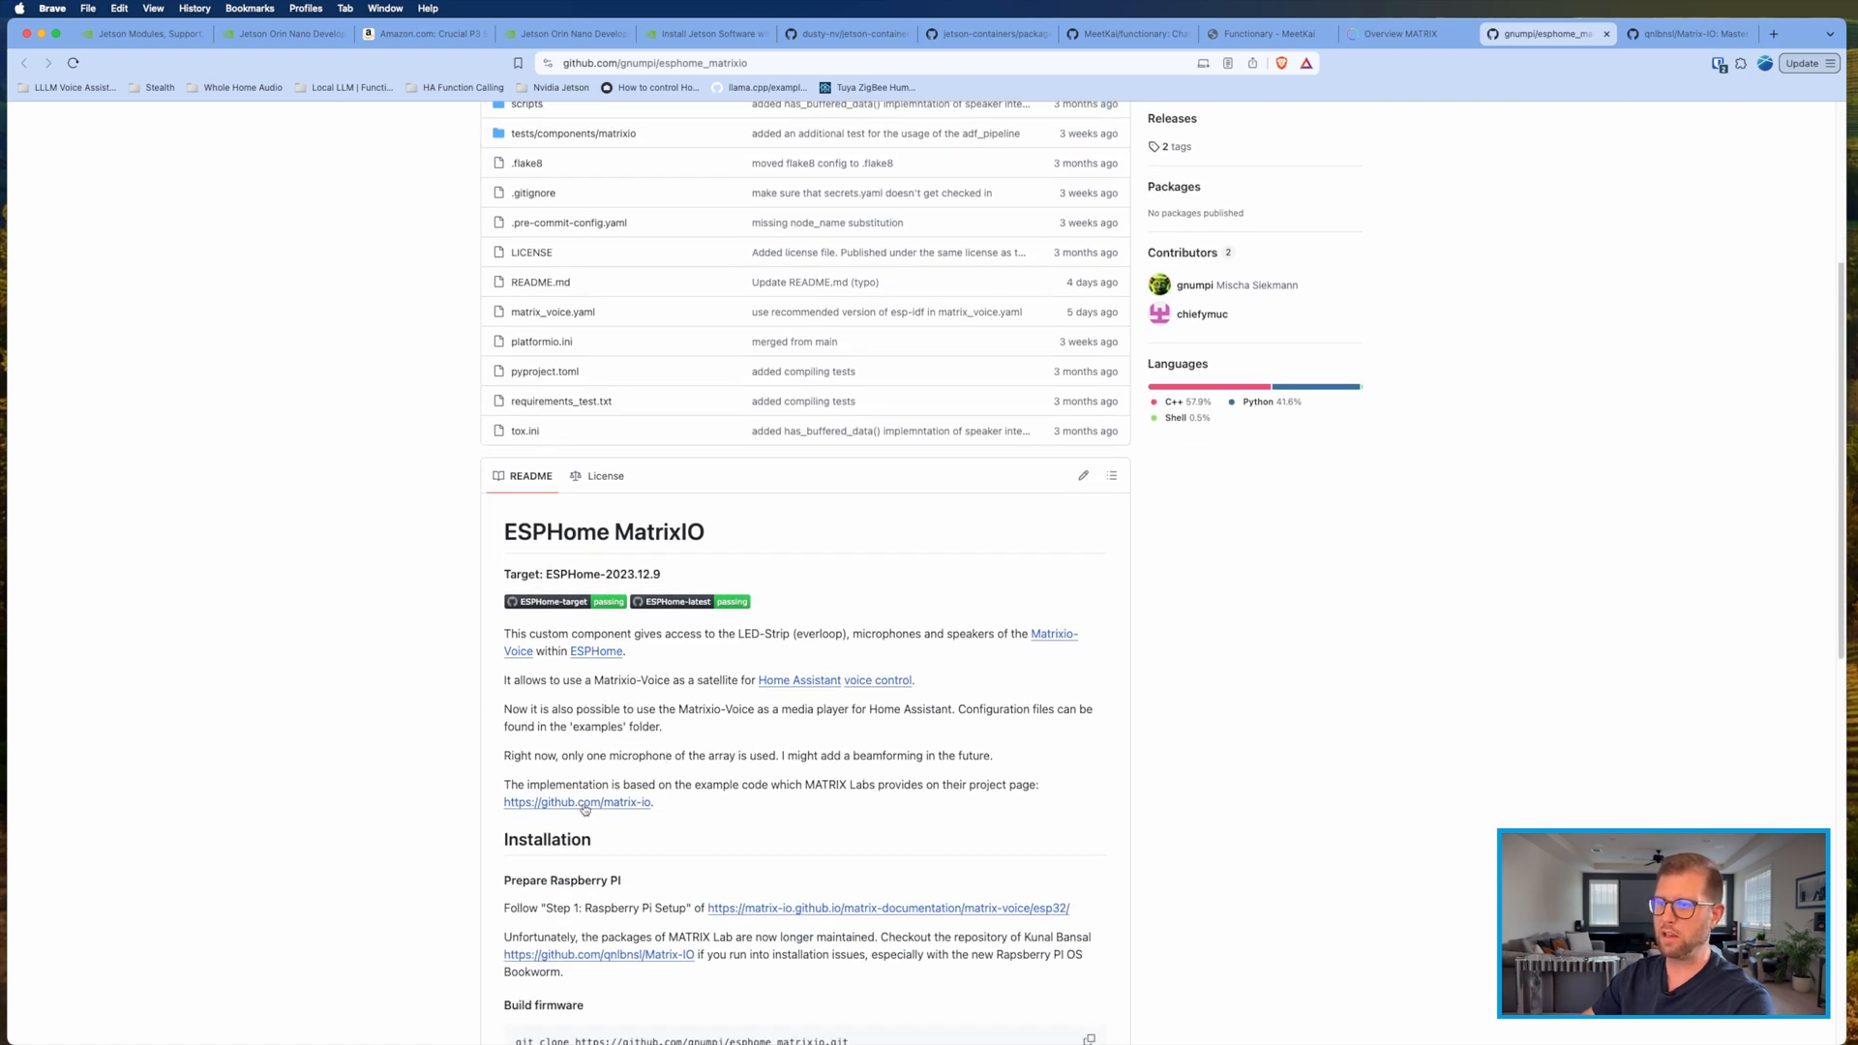
mouse_move(1444, 215)
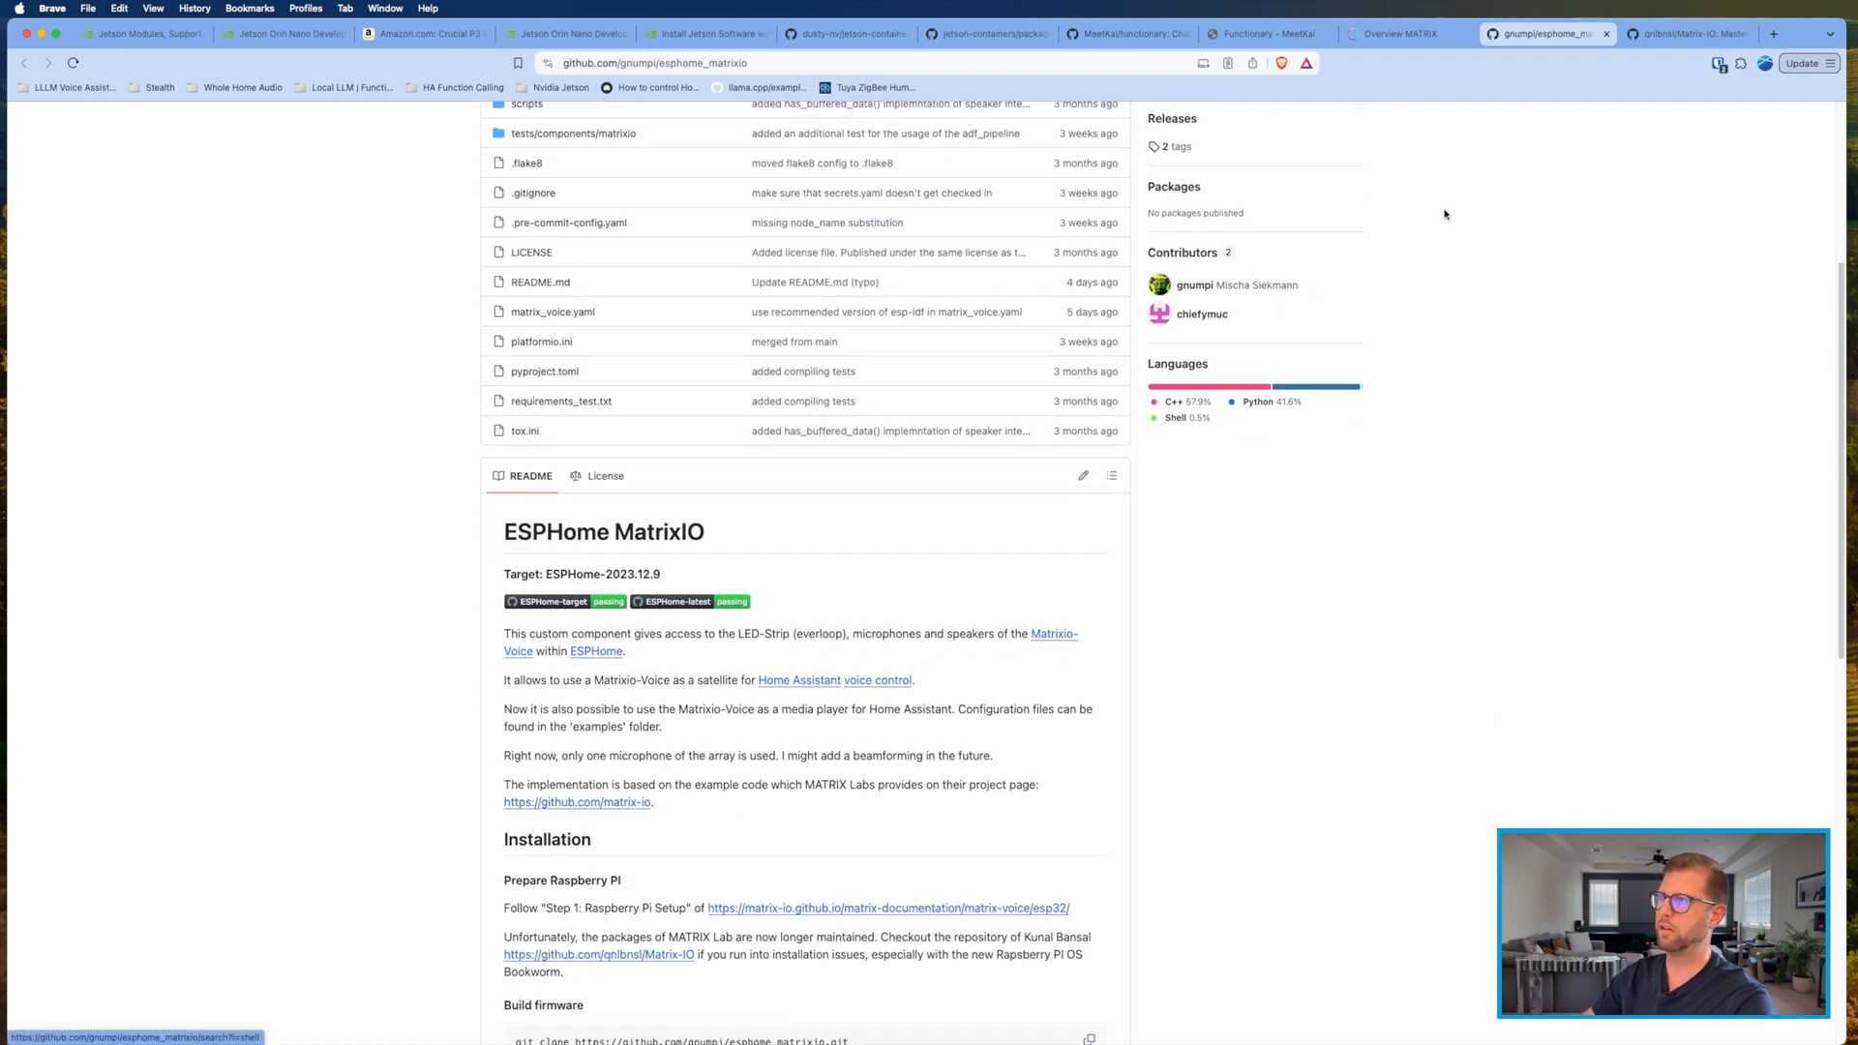
left_click(1682, 33)
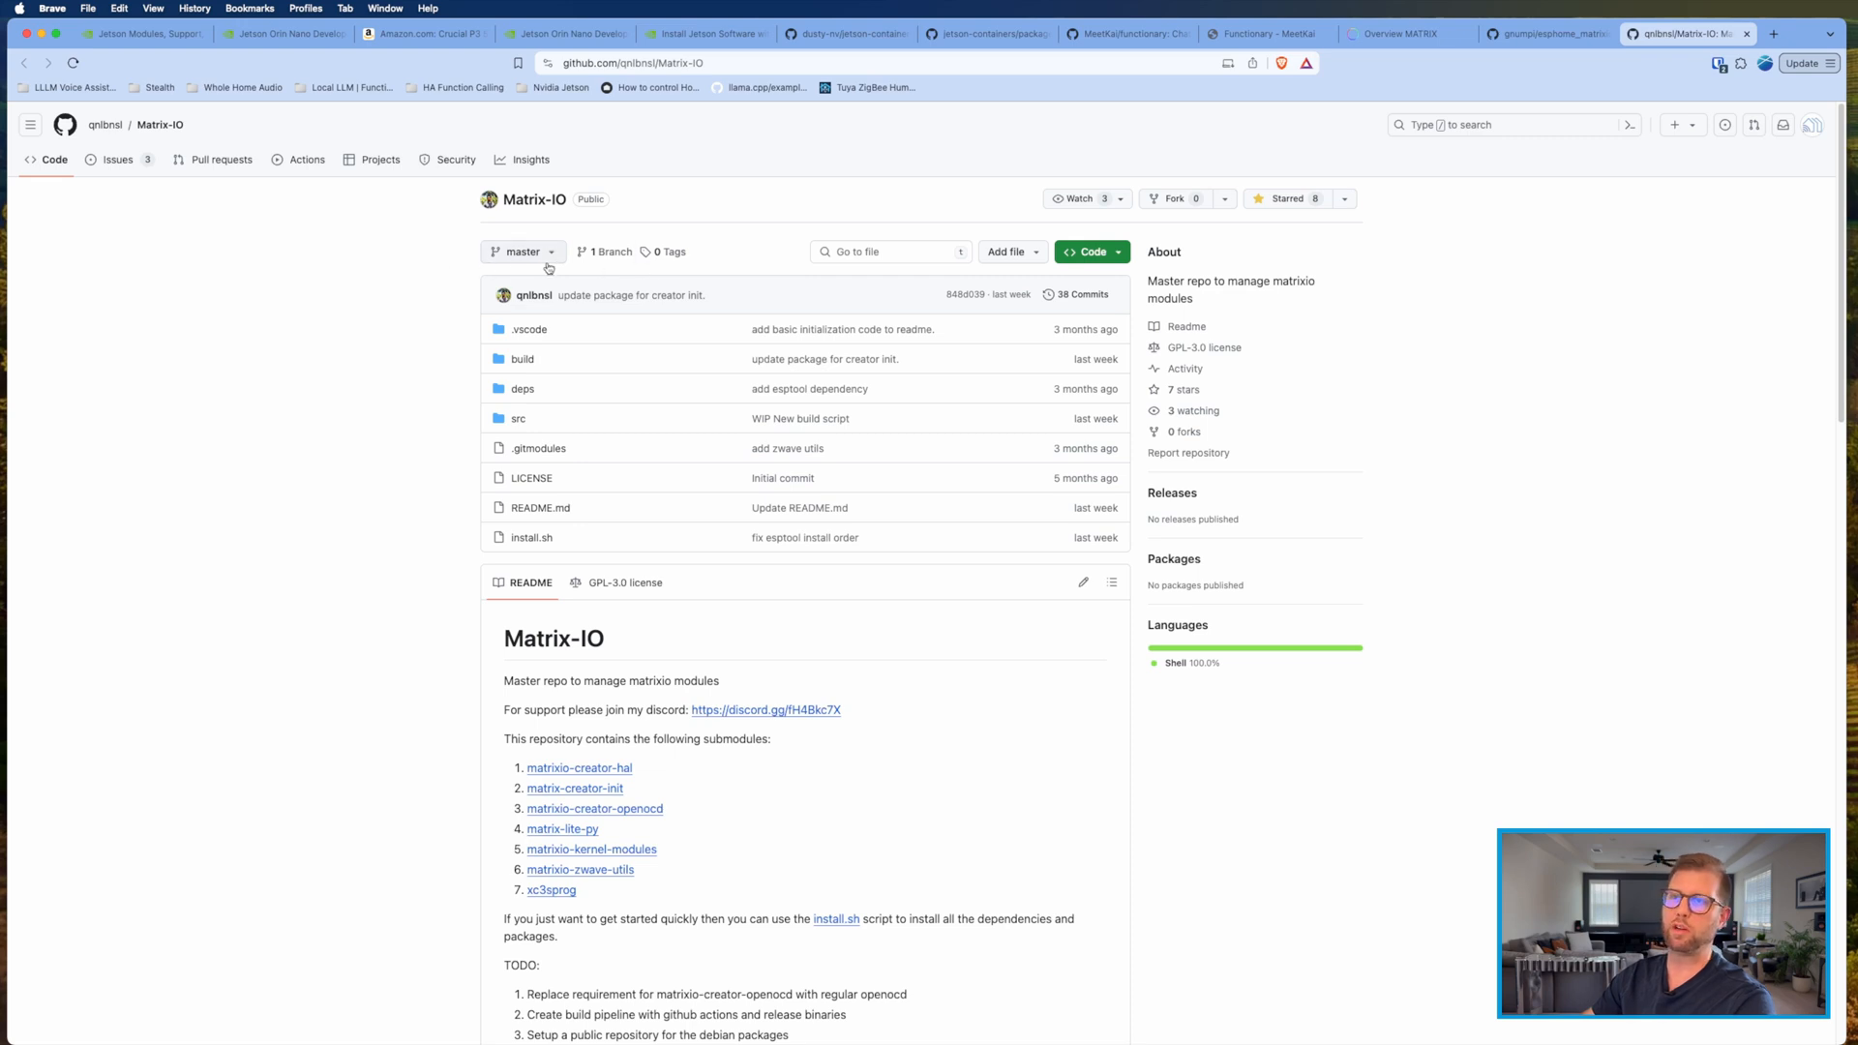
mouse_move(594, 382)
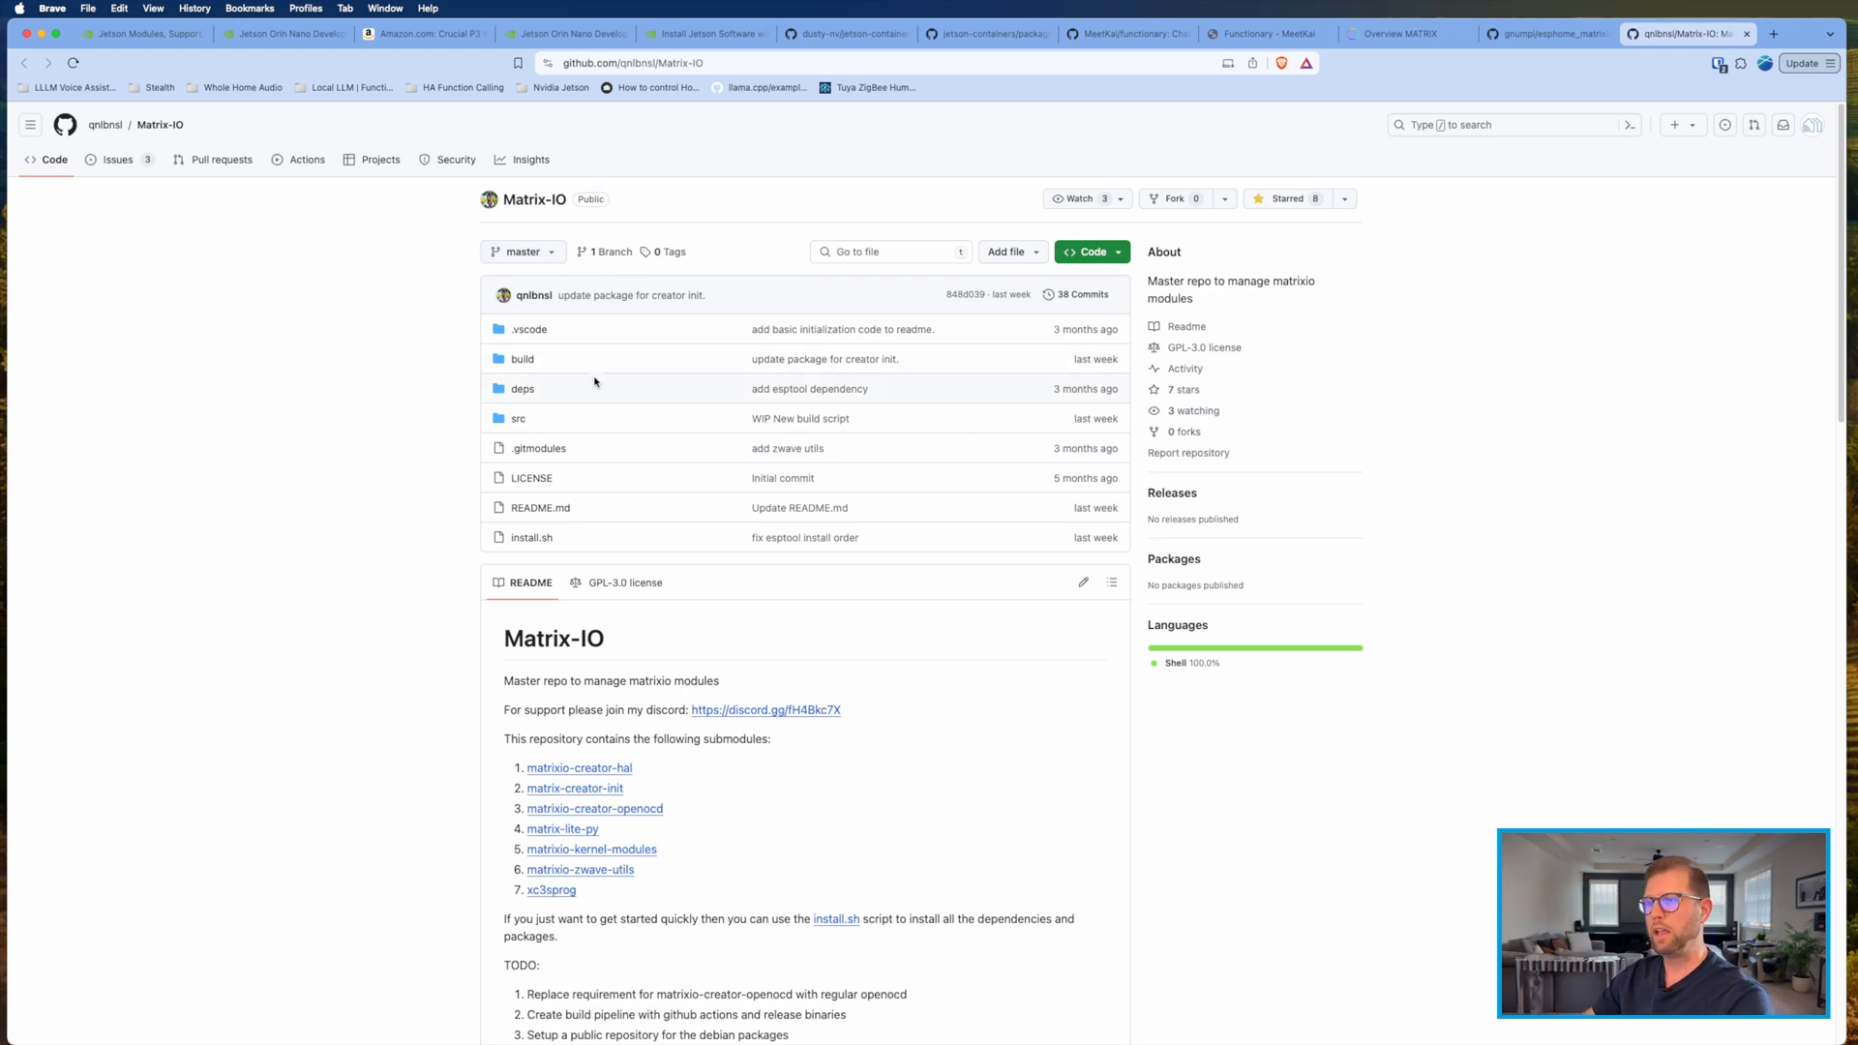
Step: Review the Matrix-IO README submodule list, then return to the esphome_matrixio repository
scroll("down", 3)
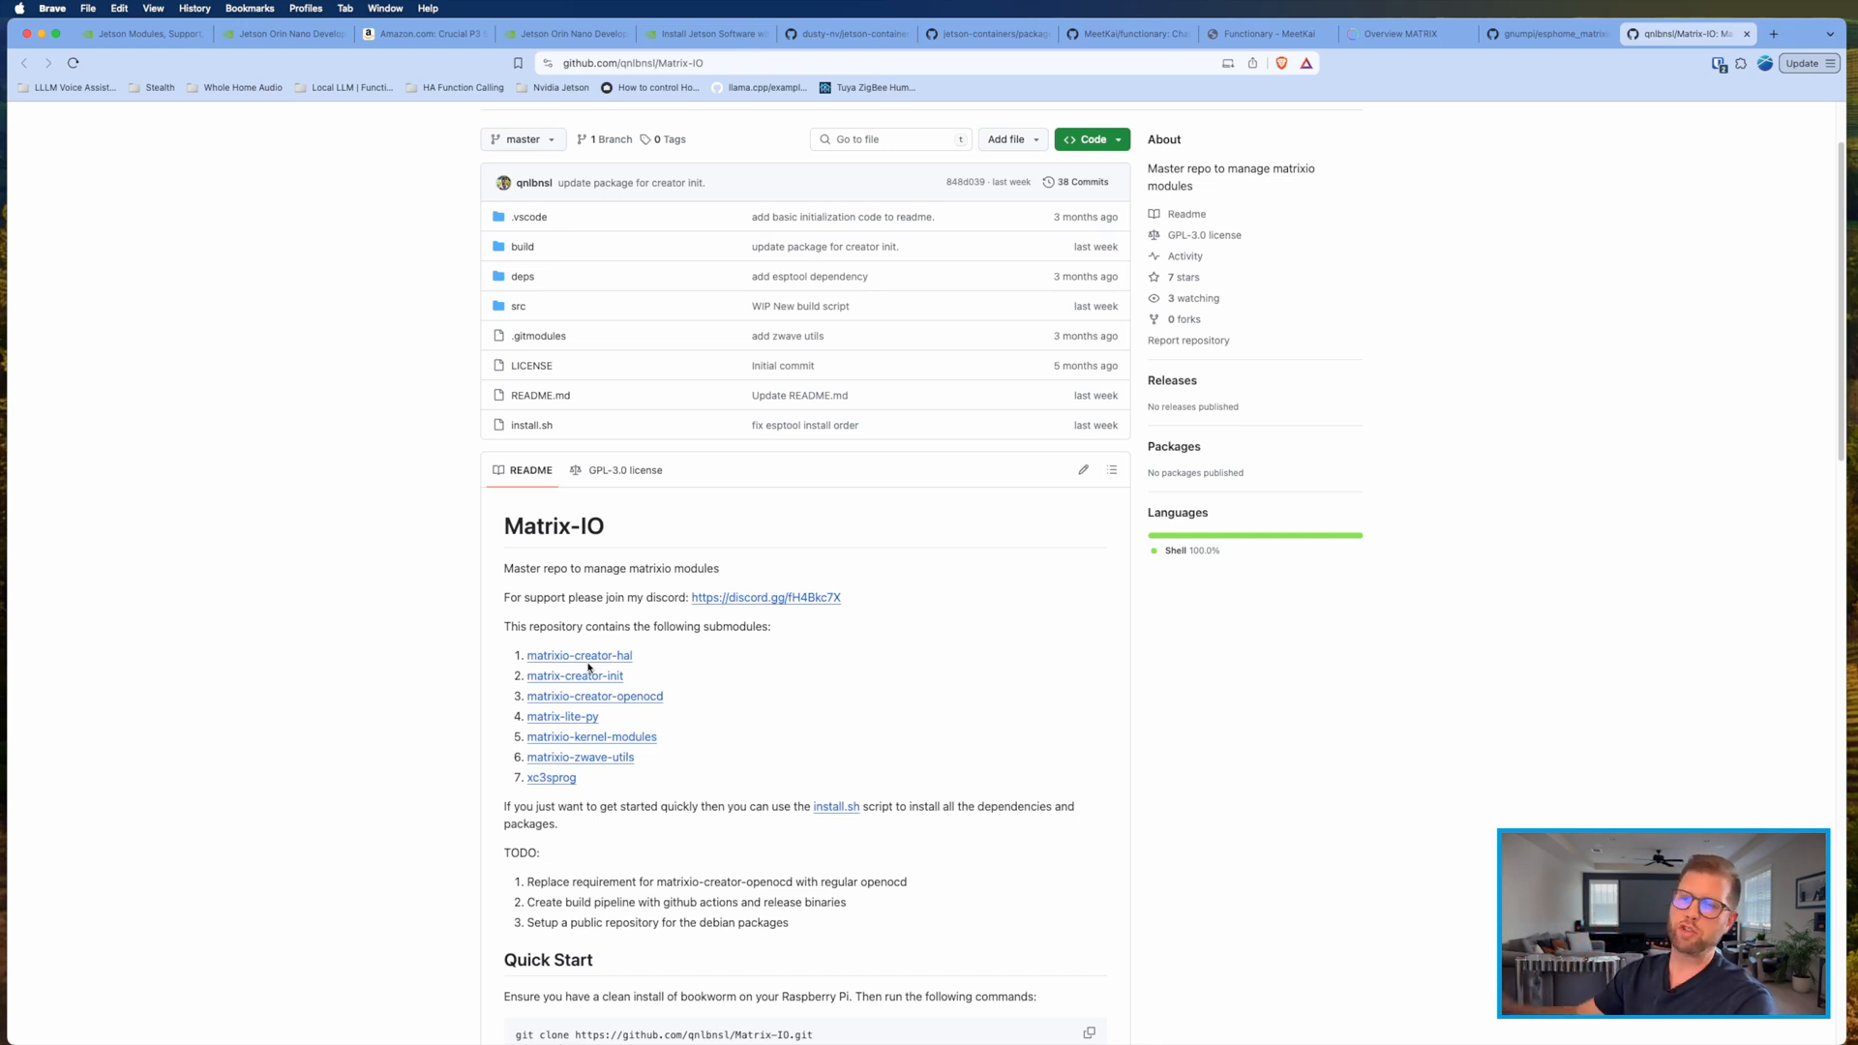
mouse_move(501, 524)
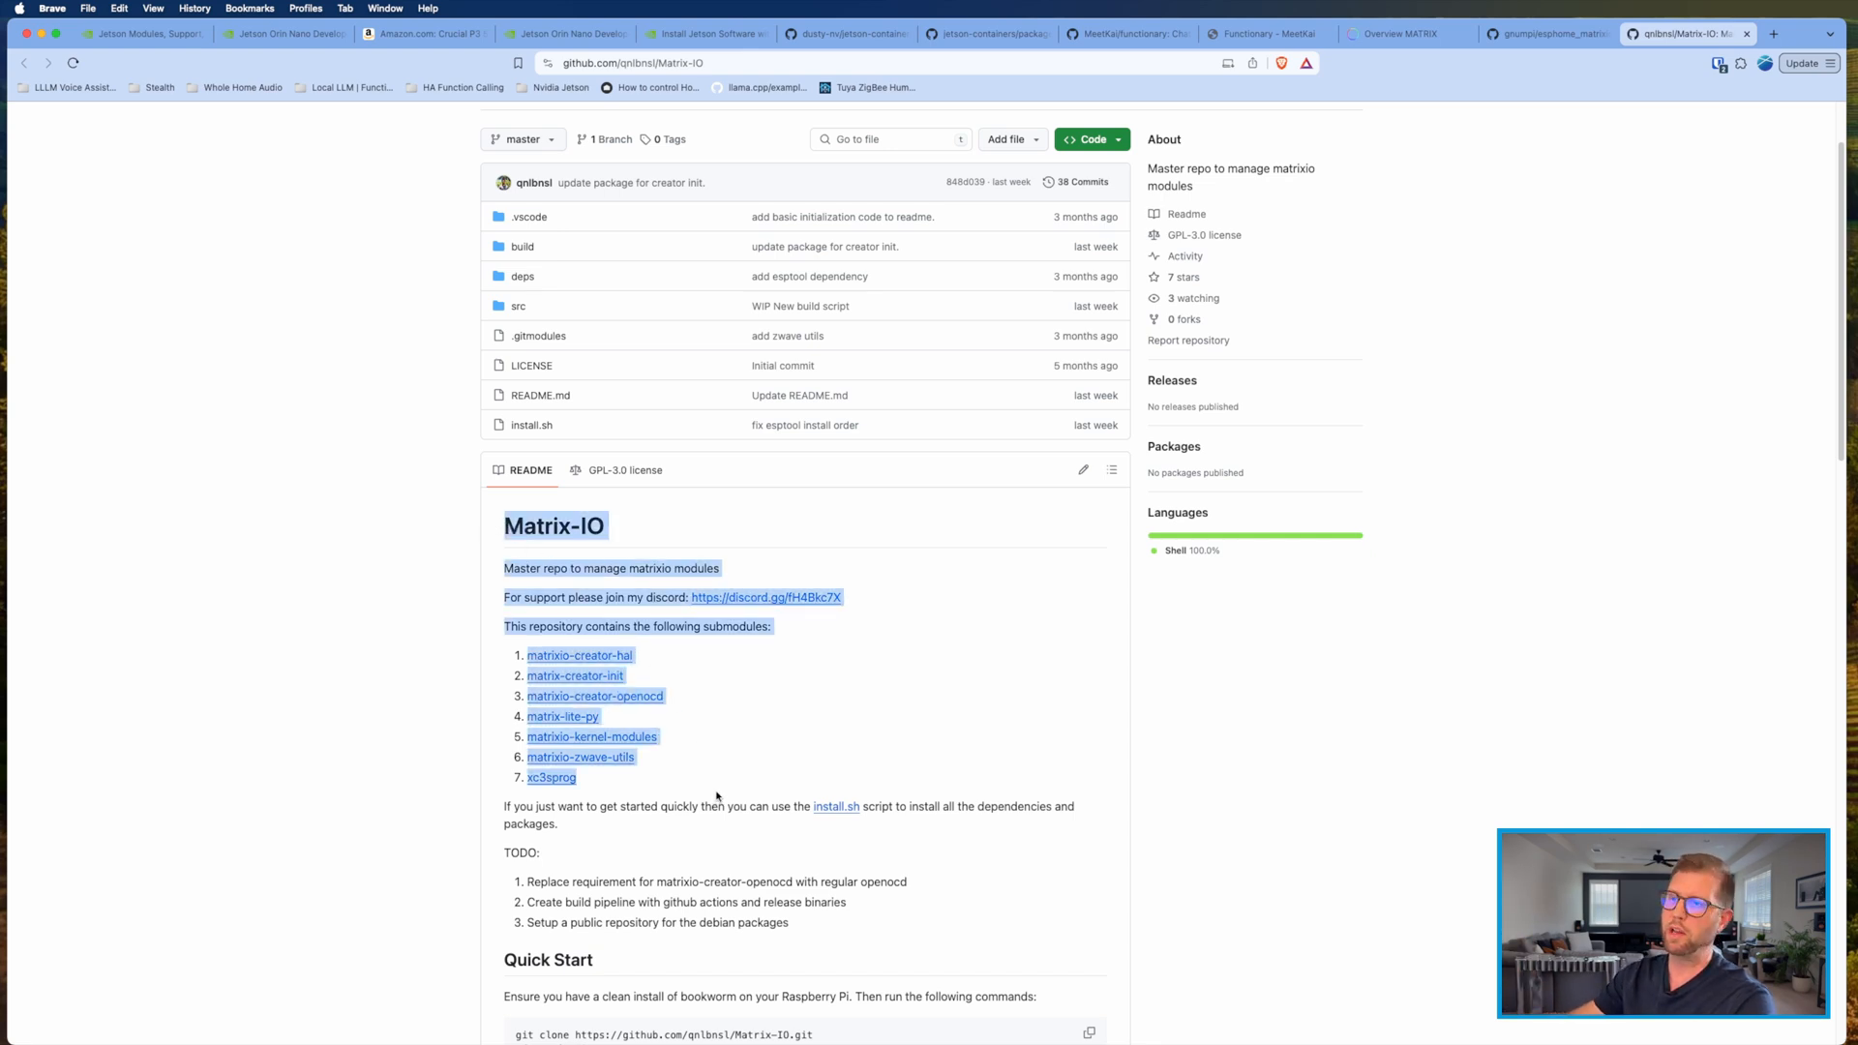
left_click(1541, 33)
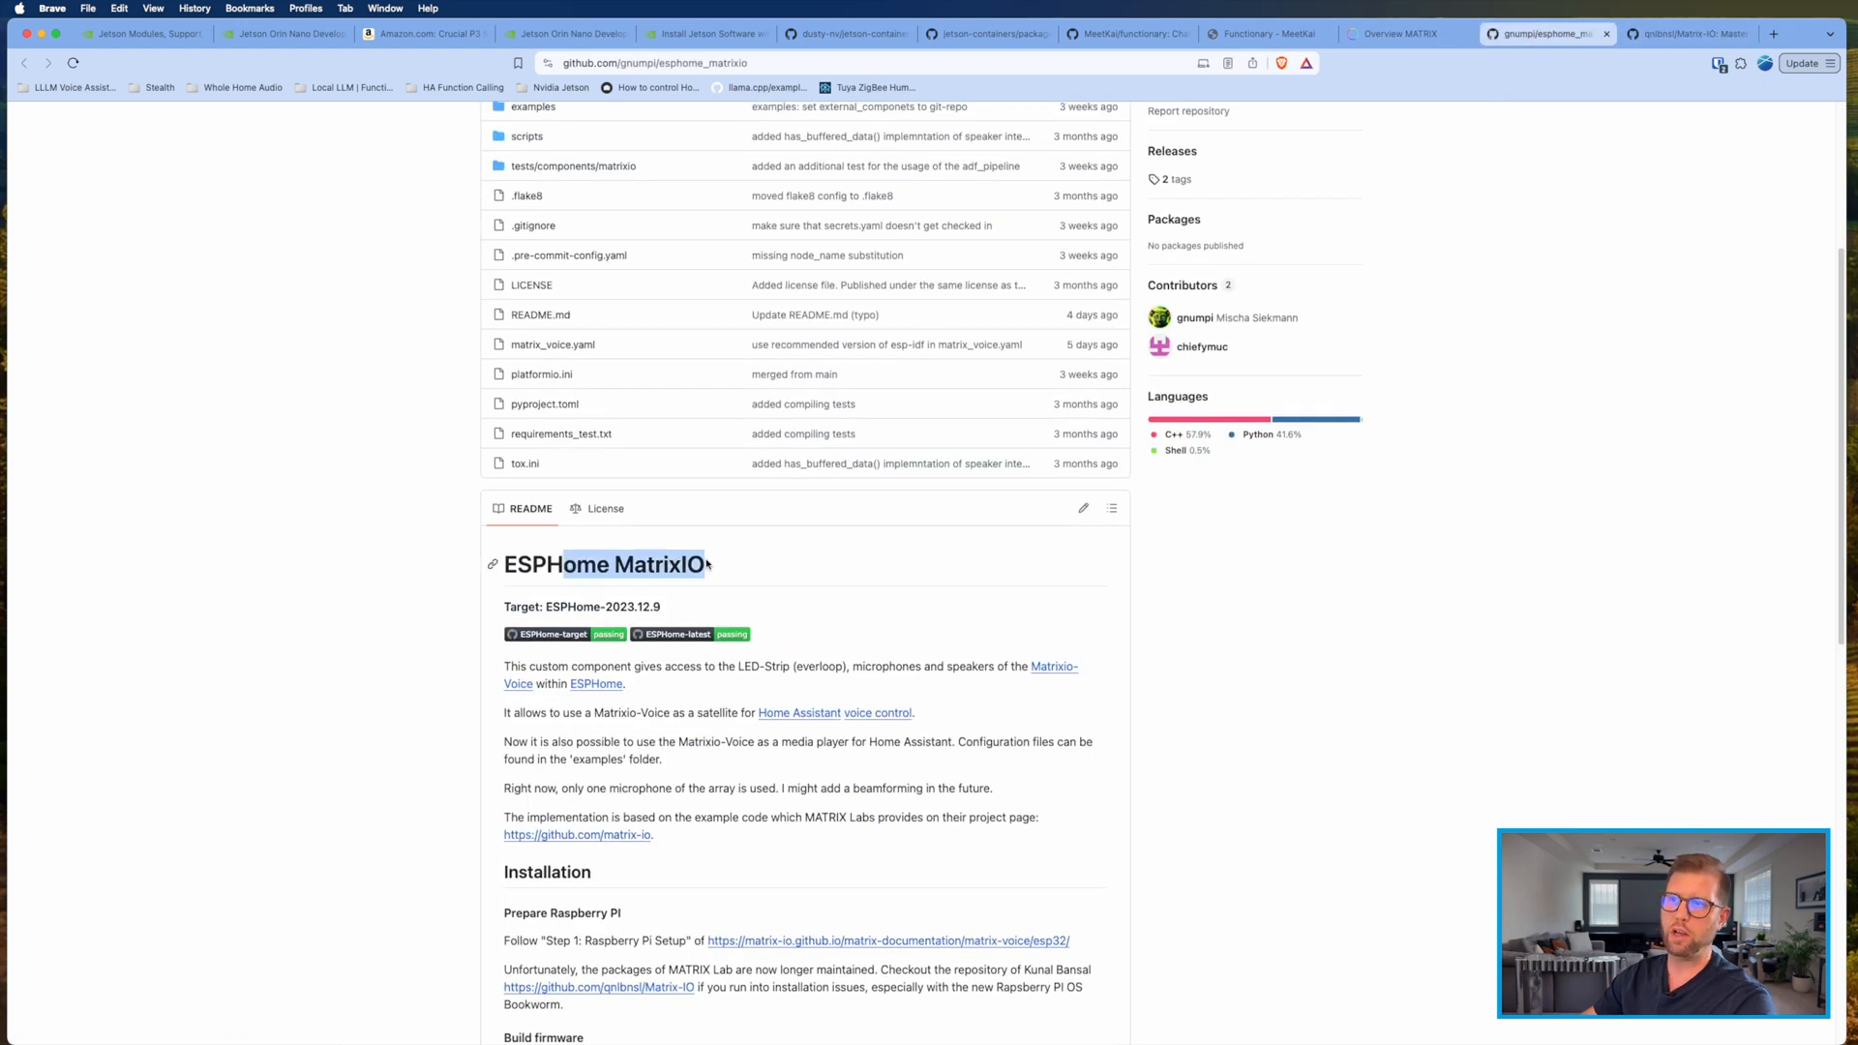
mouse_move(737, 567)
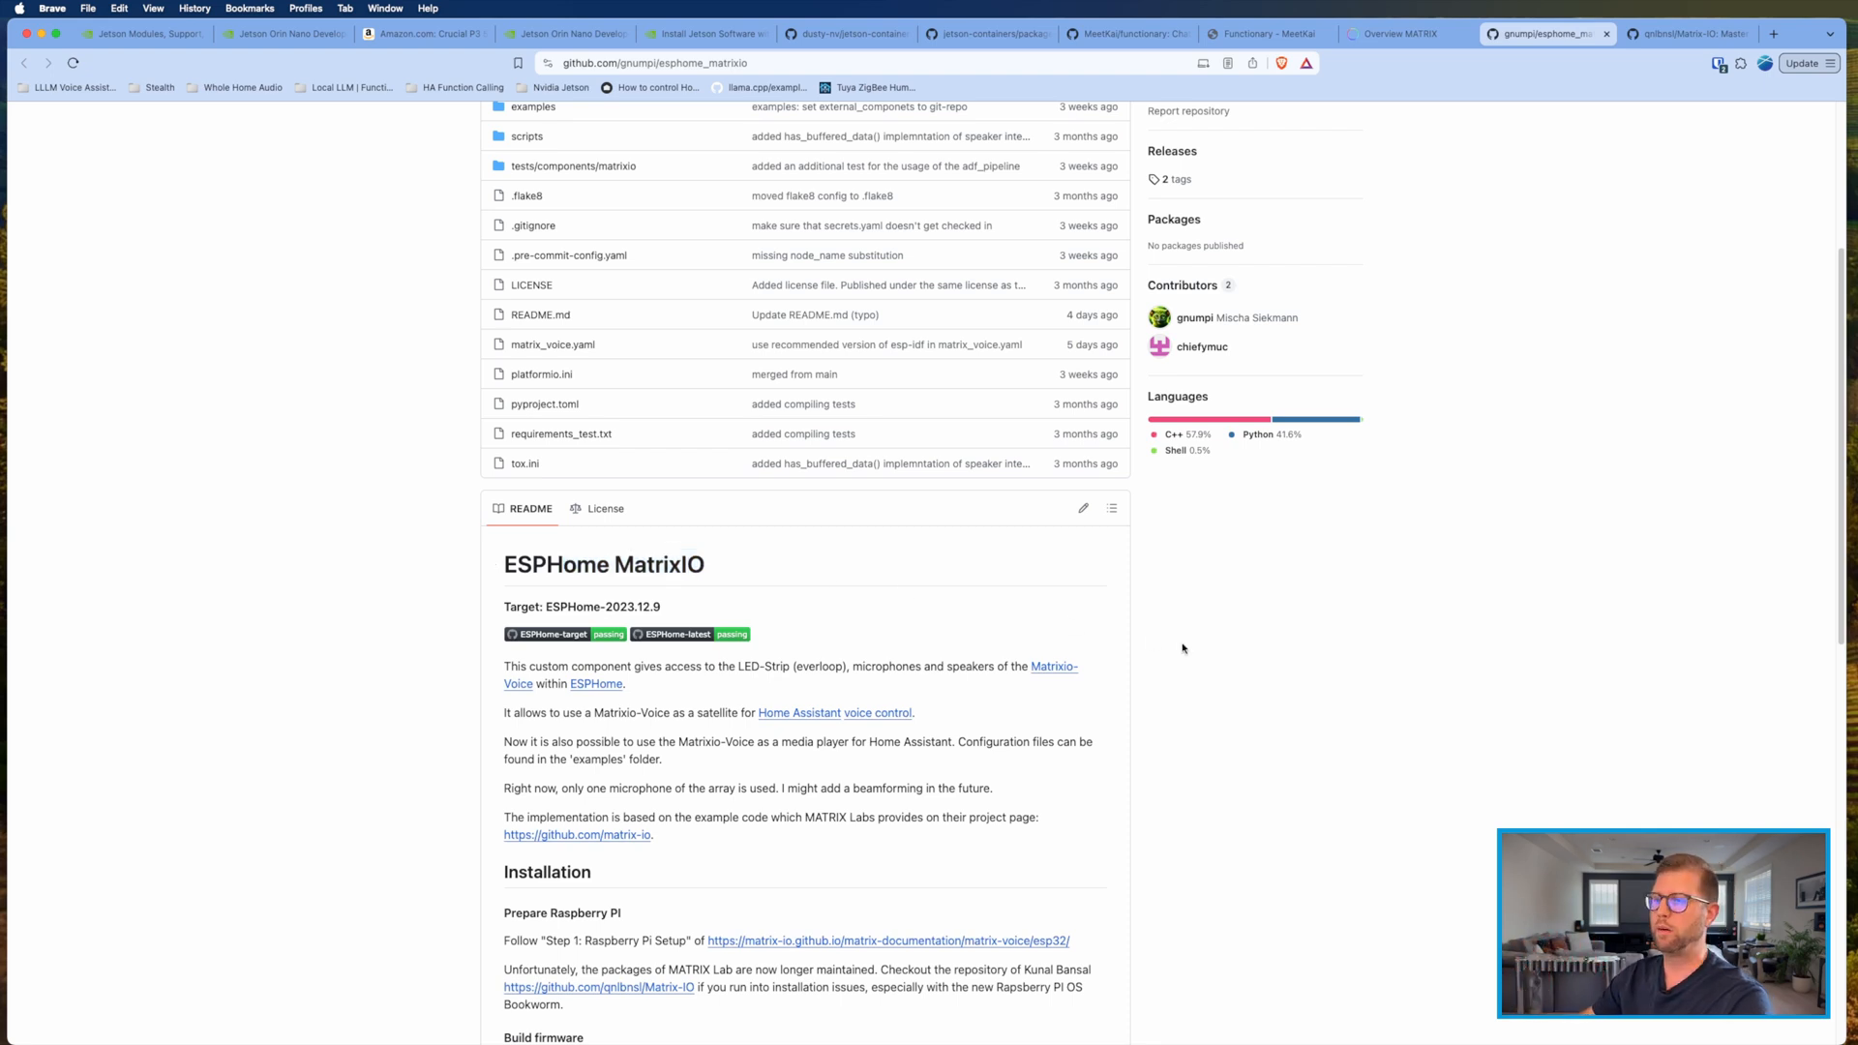
mouse_move(1235, 656)
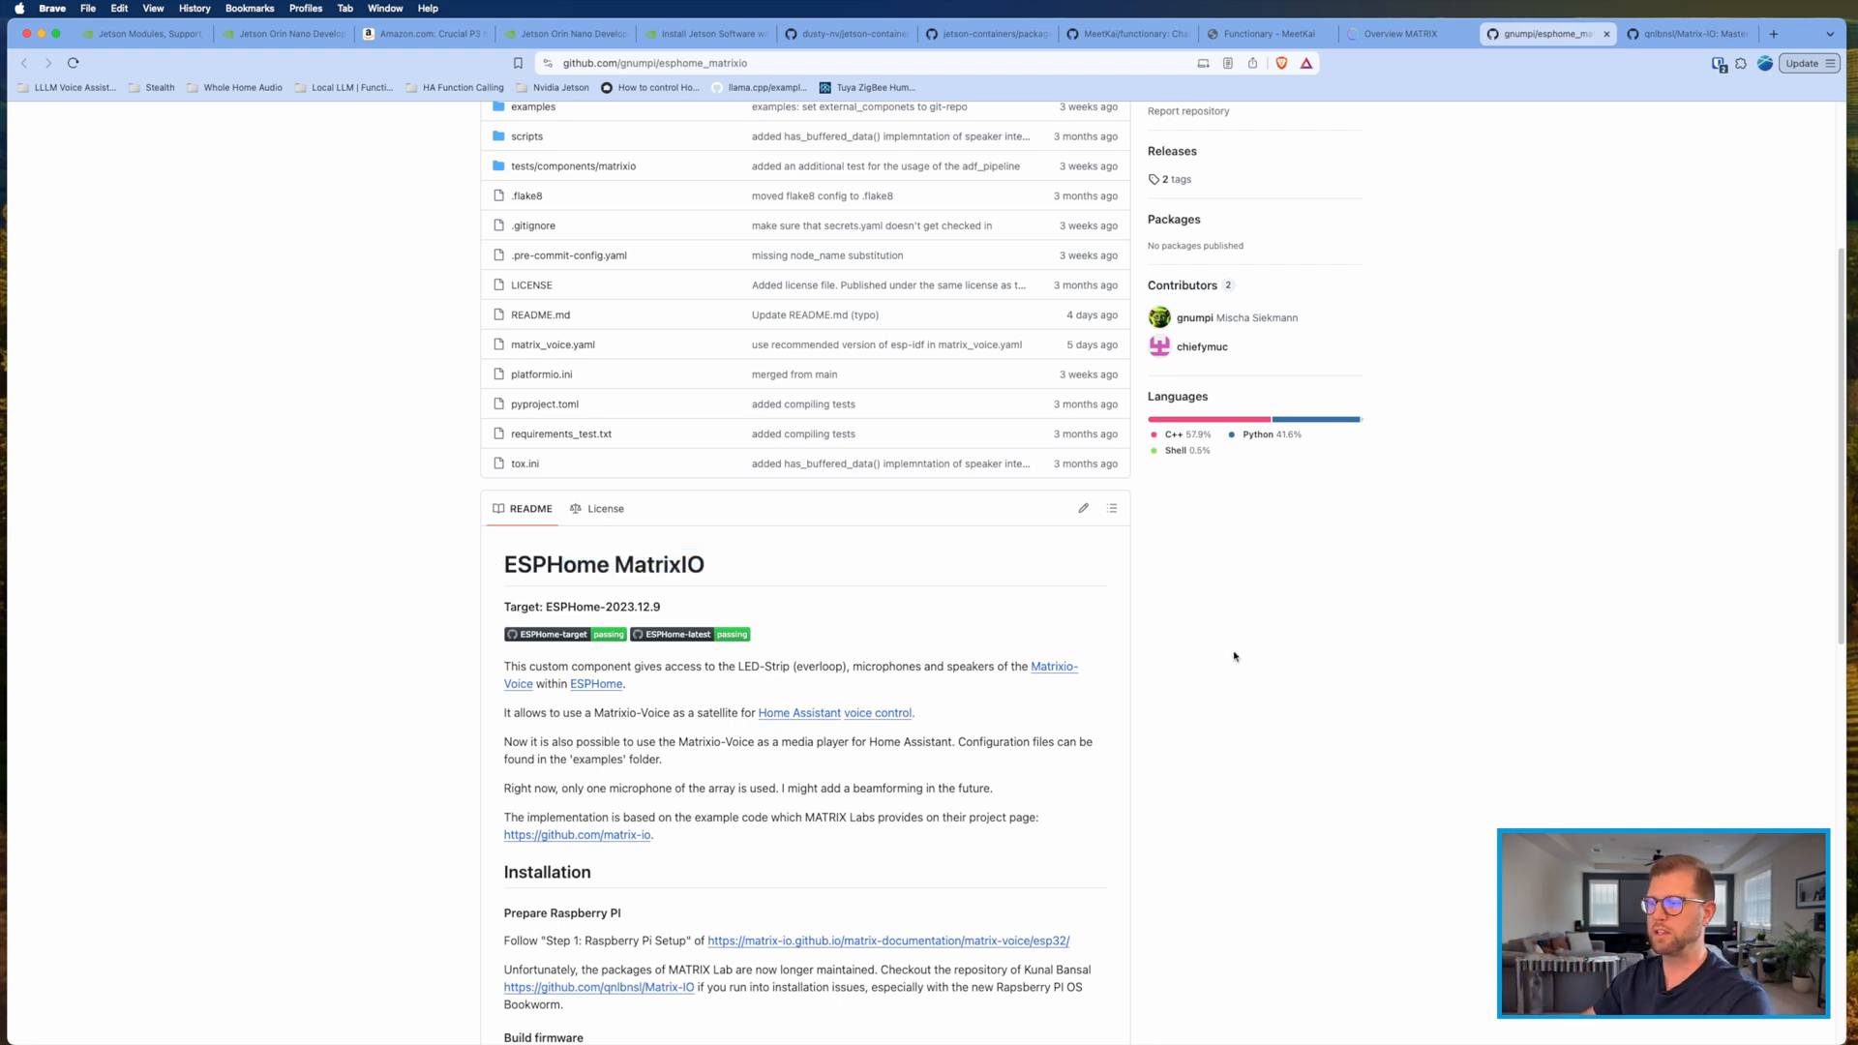